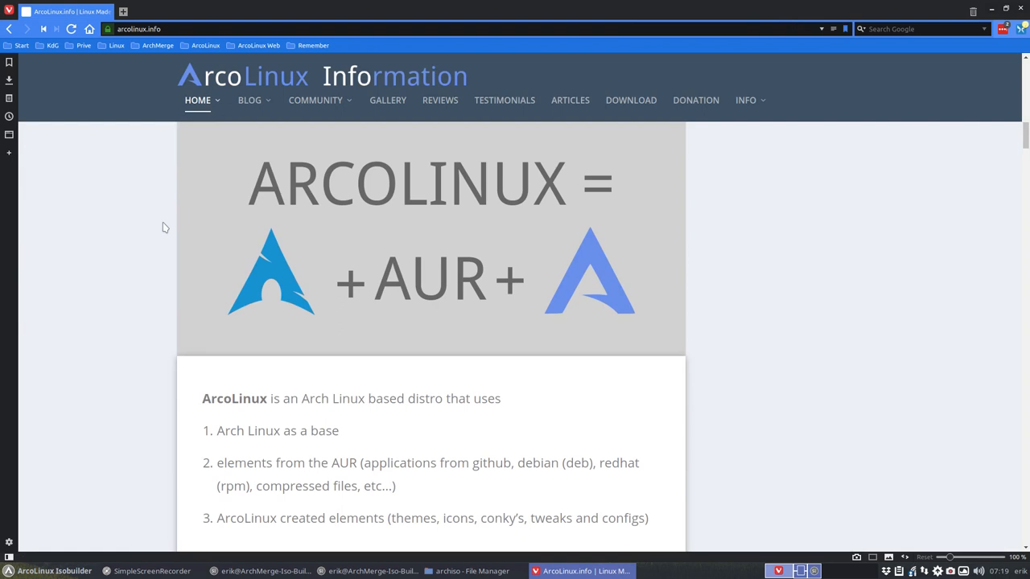
pyautogui.moveTo(277, 291)
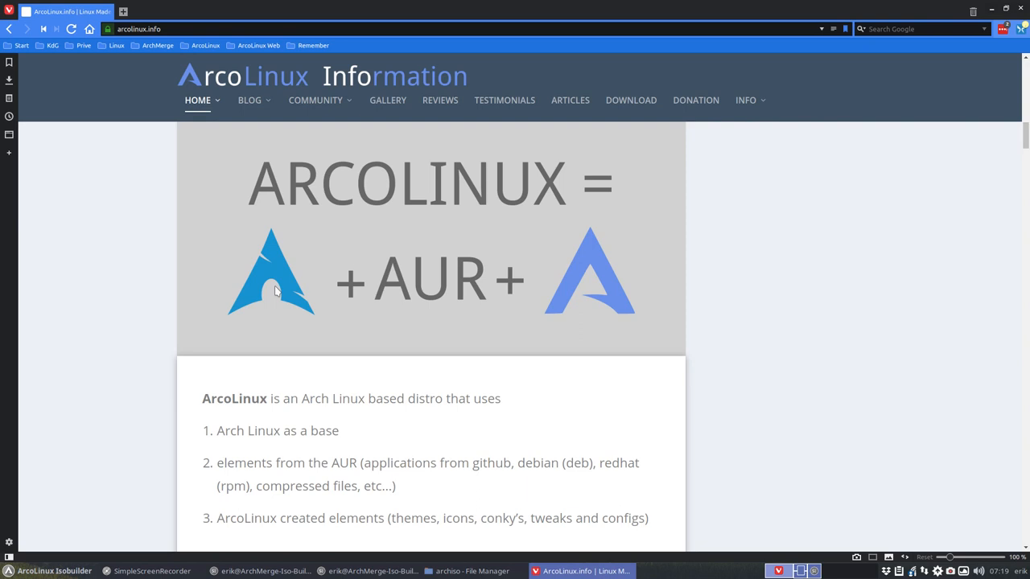
pyautogui.moveTo(350, 284)
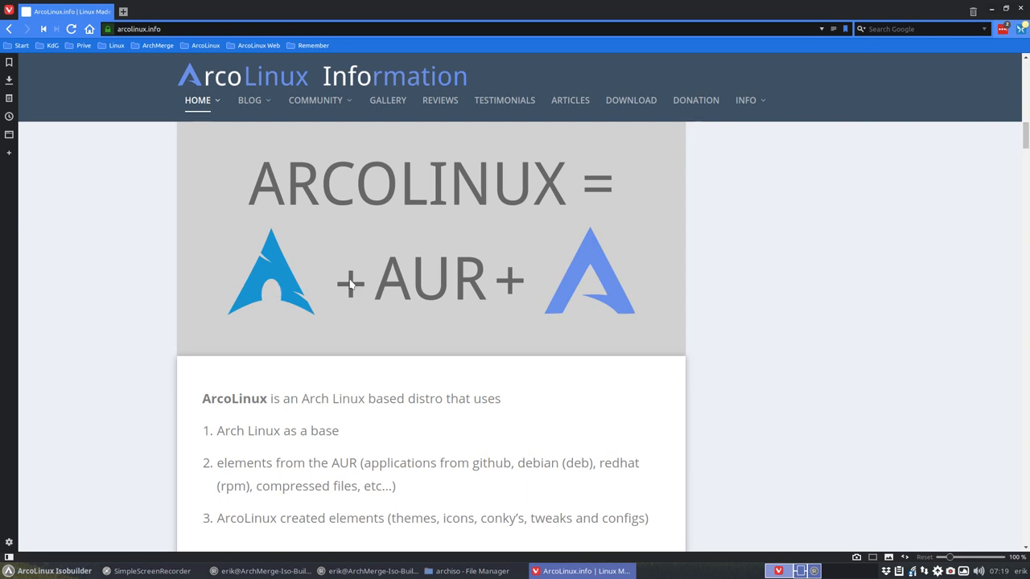
pyautogui.moveTo(595, 287)
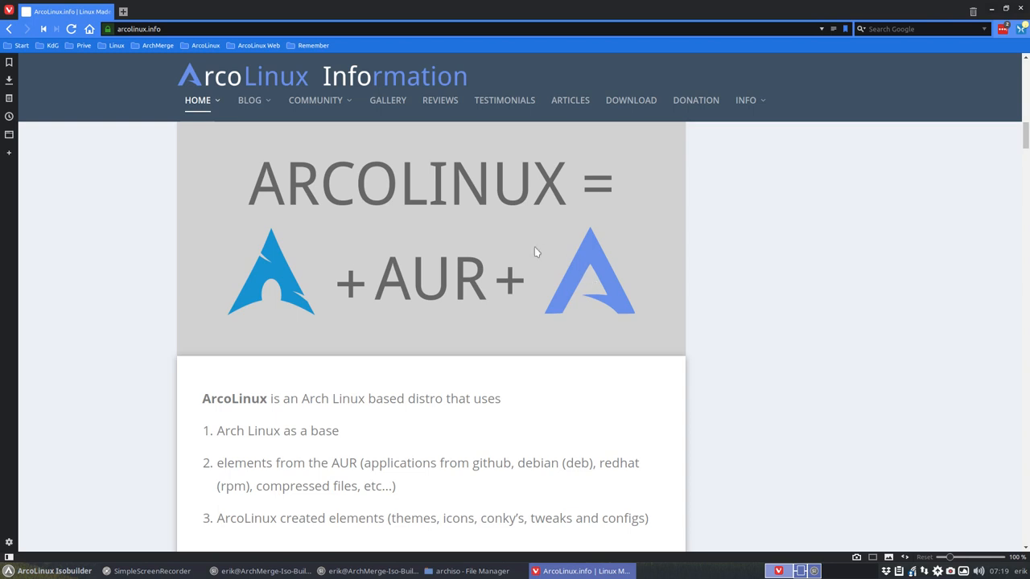
pyautogui.moveTo(438, 280)
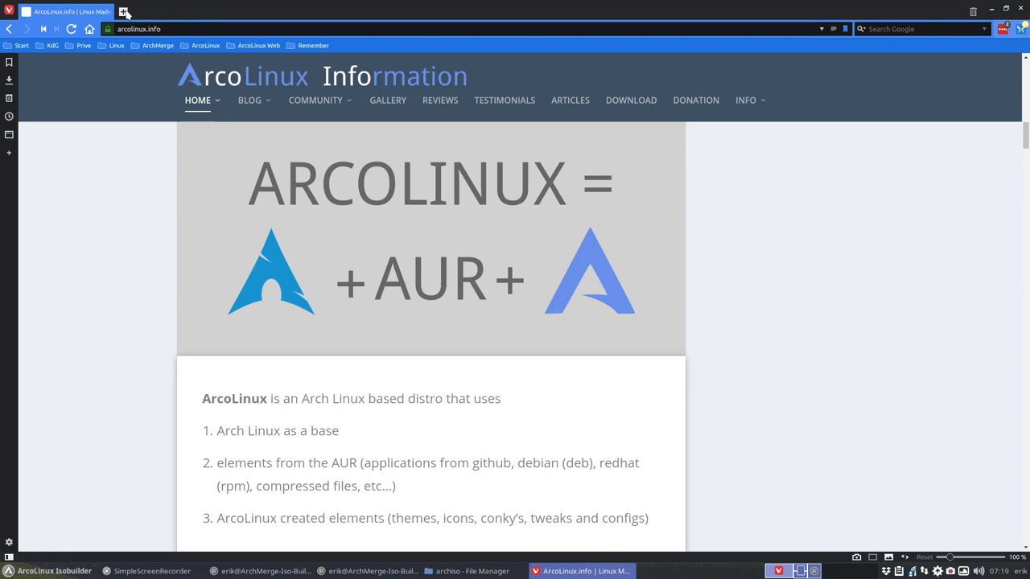
# Open the arcolinux GitHub organization from the bookmarks in a new tab and scroll its repositories.
pyautogui.click(126, 11)
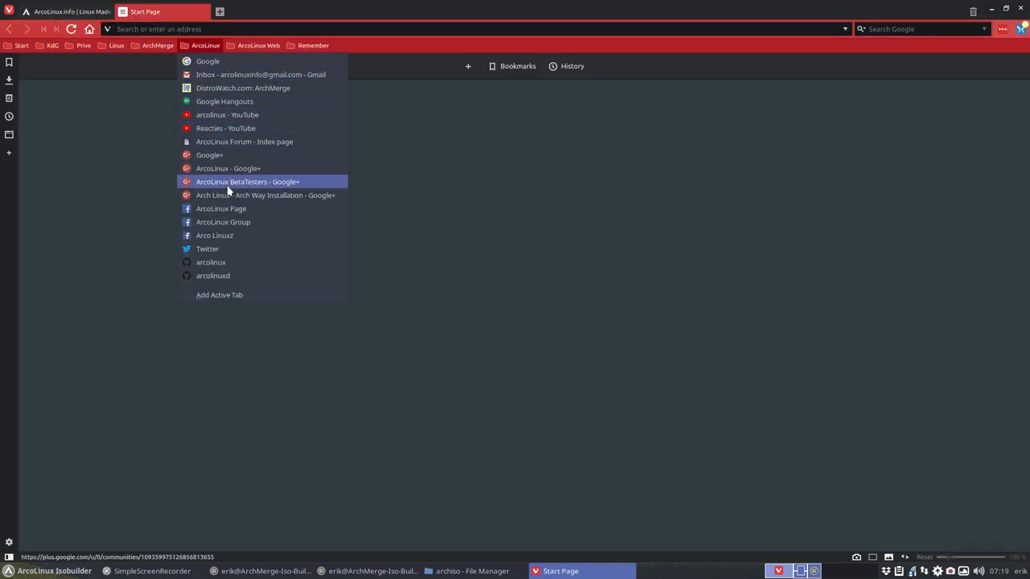
pyautogui.click(210, 260)
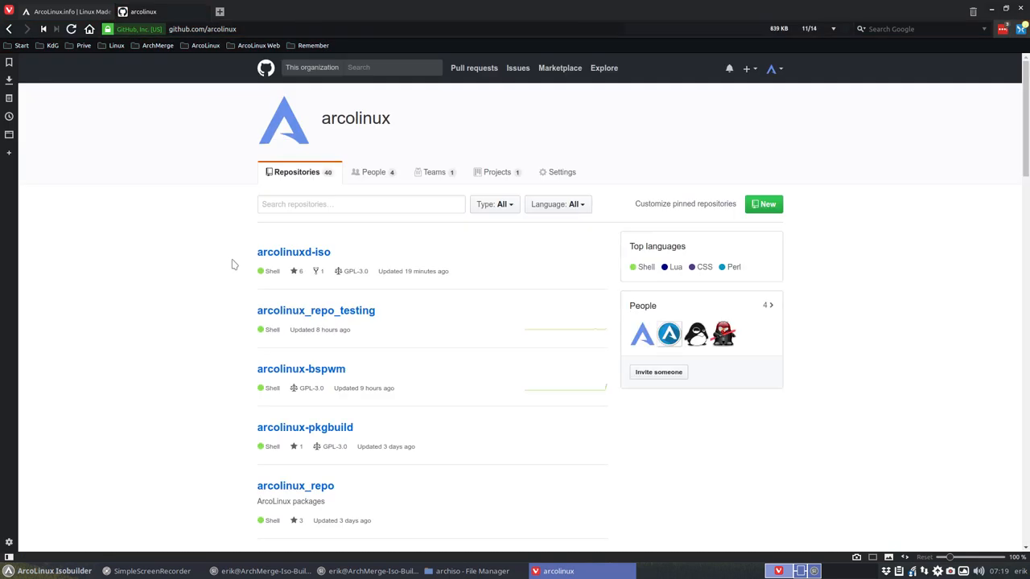
pyautogui.scroll(-3)
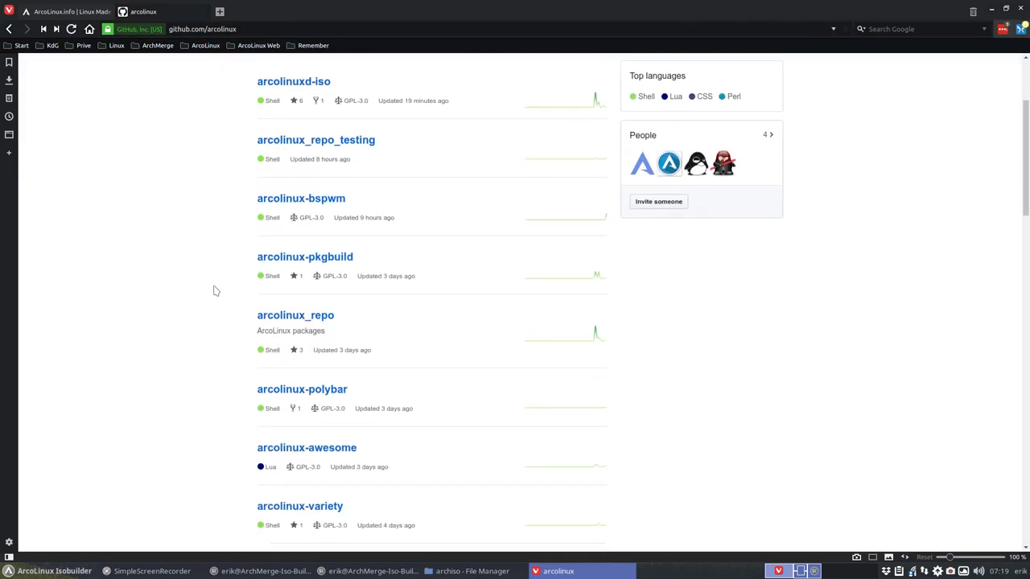
pyautogui.scroll(-3)
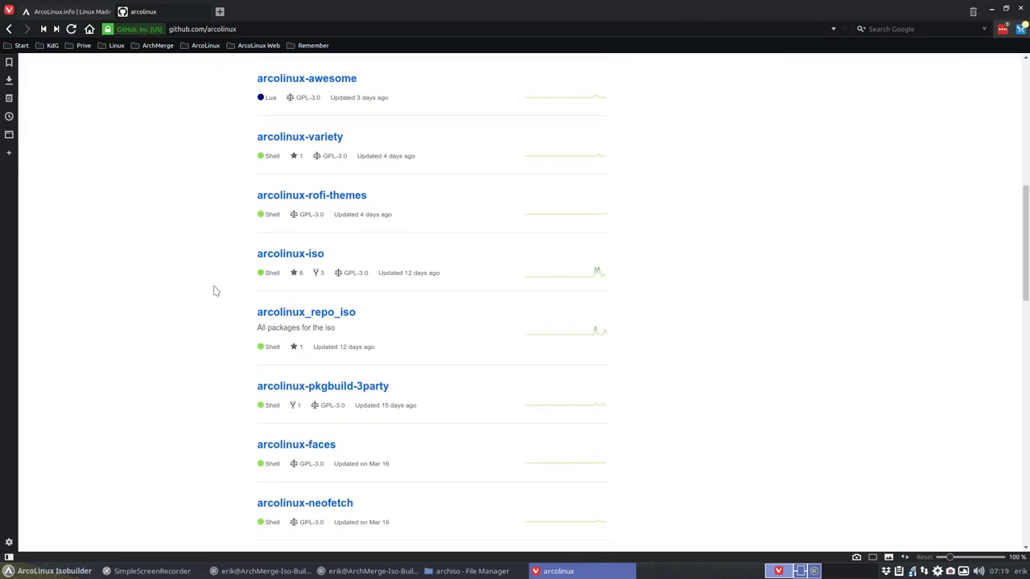
pyautogui.moveTo(290, 254)
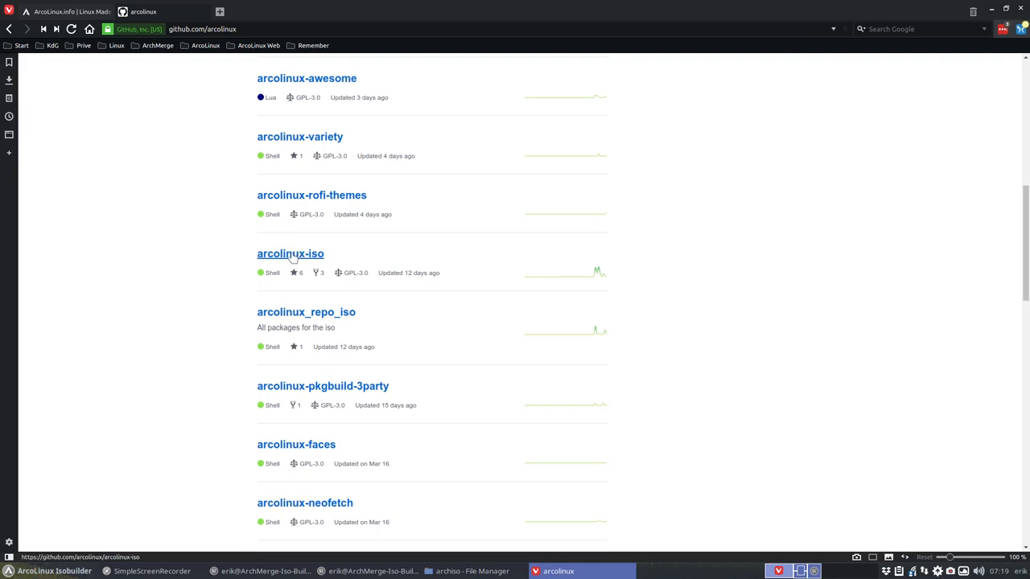
pyautogui.moveTo(304, 256)
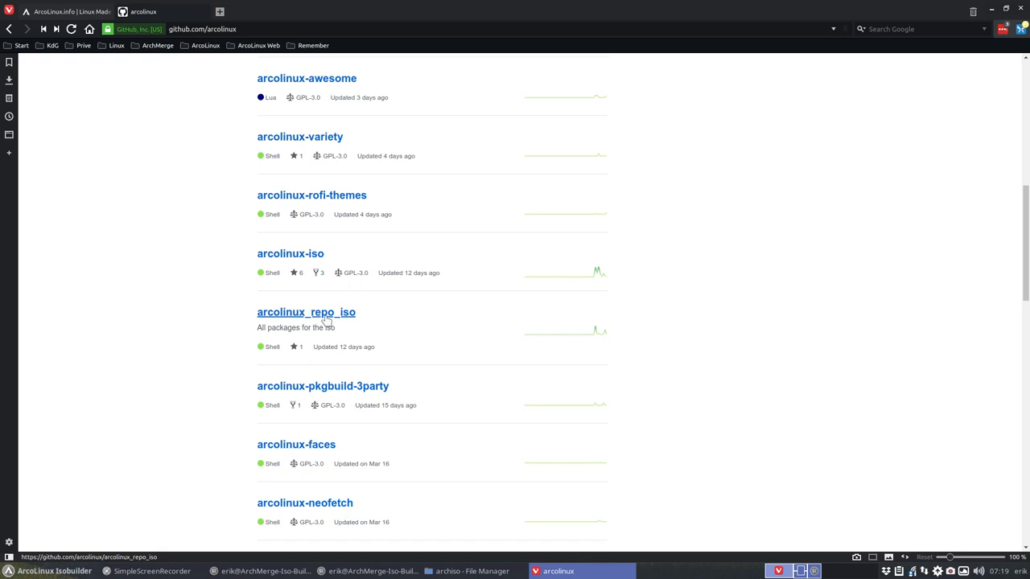
pyautogui.moveTo(290, 254)
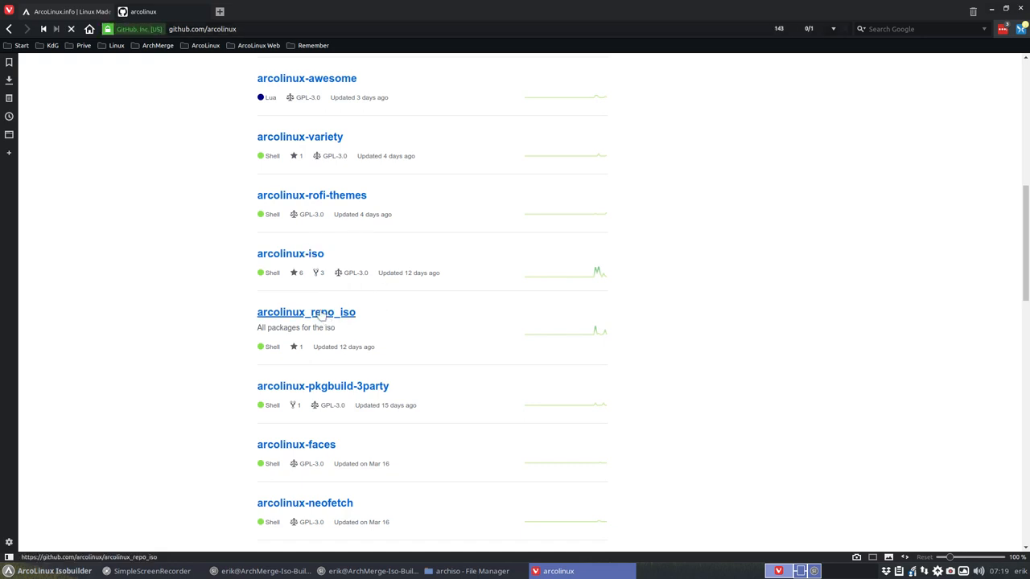
pyautogui.click(306, 313)
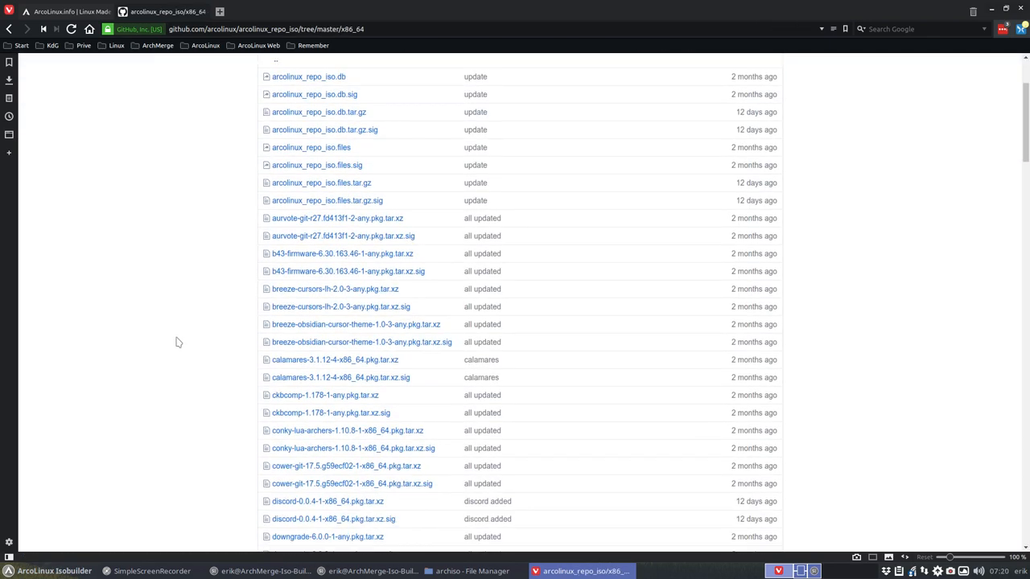
pyautogui.scroll(-3)
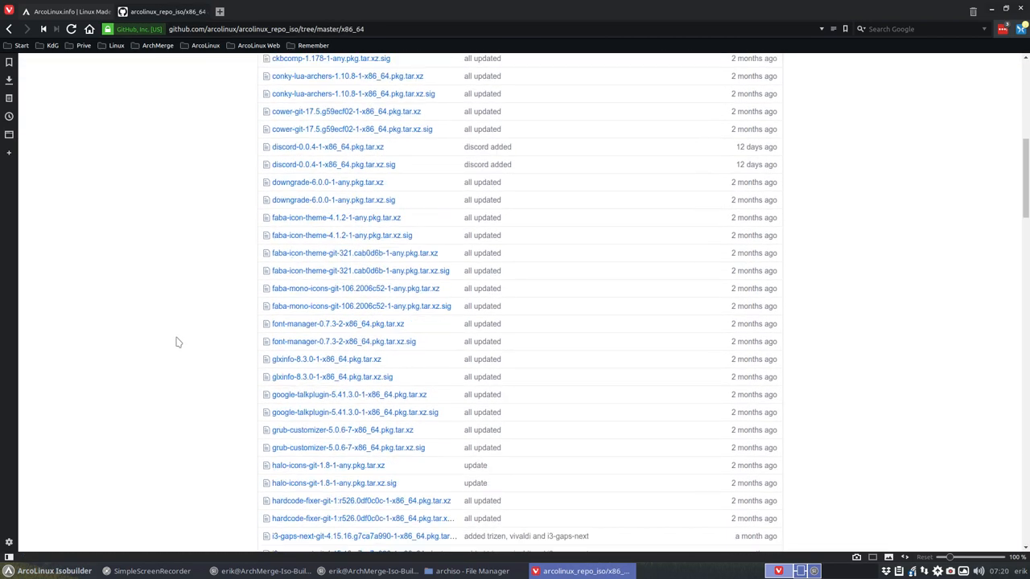
pyautogui.scroll(-3)
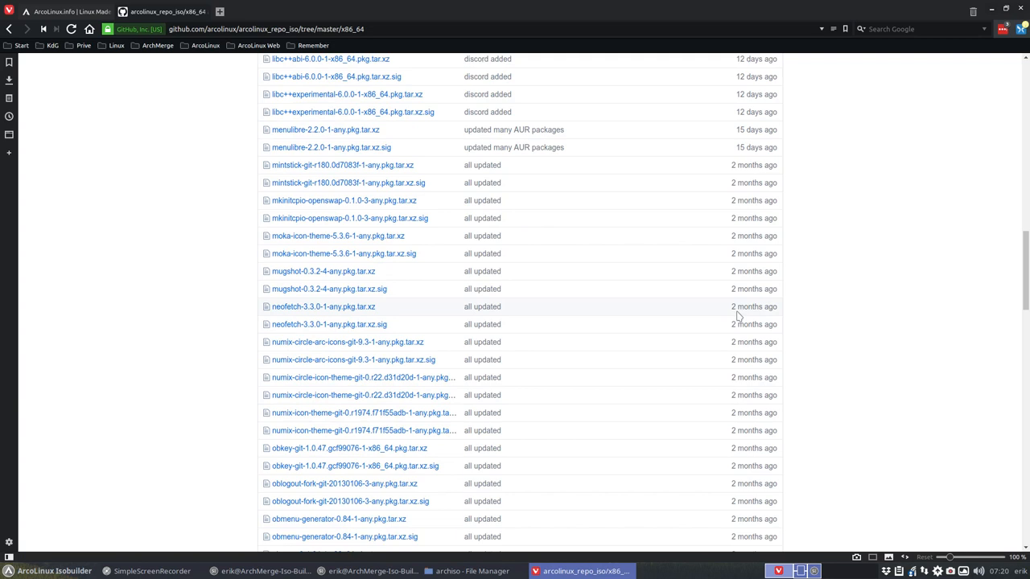
pyautogui.moveTo(731, 307)
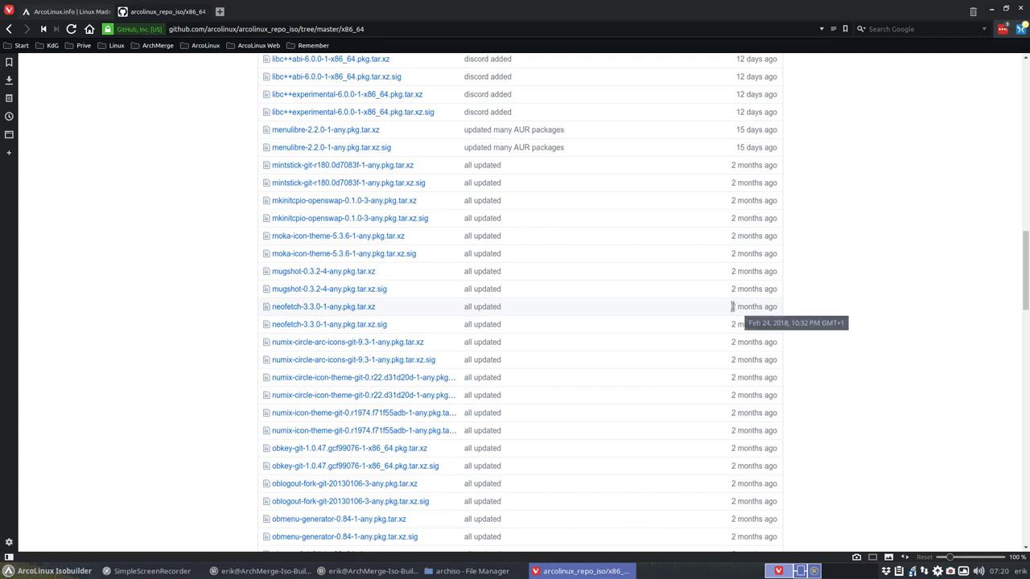
pyautogui.doubleClick(753, 305)
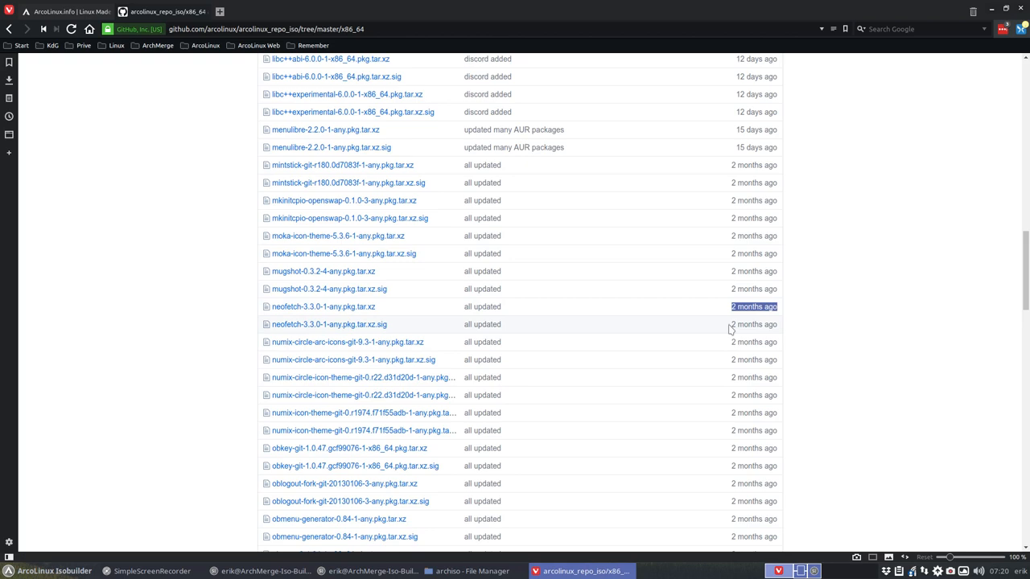
pyautogui.scroll(-3)
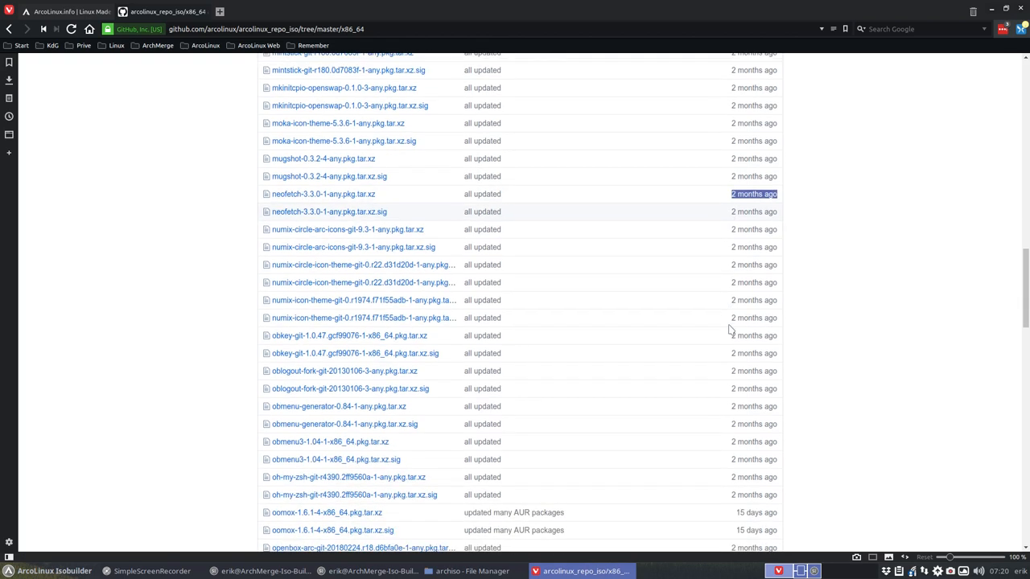
pyautogui.scroll(-3)
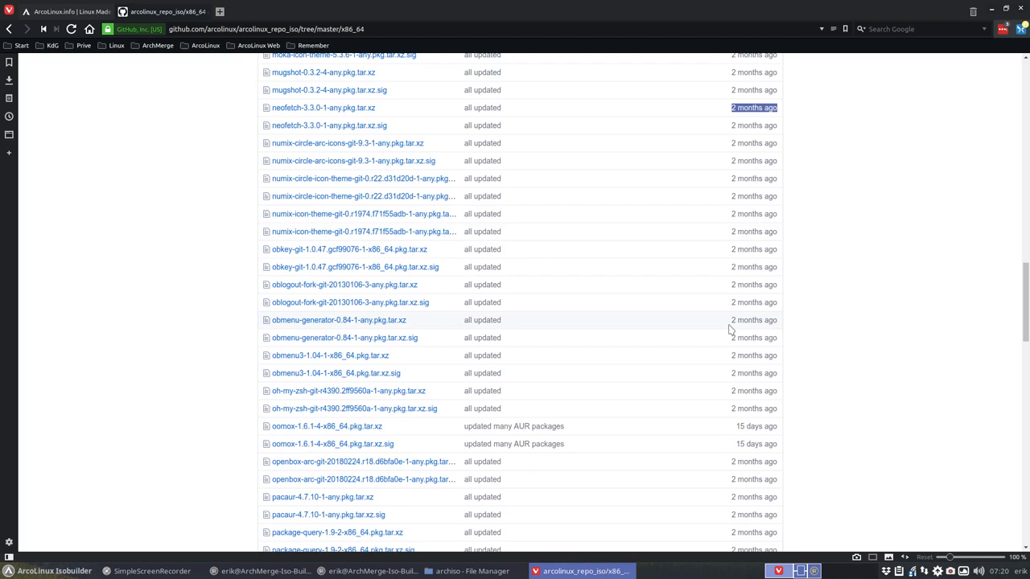
pyautogui.scroll(3)
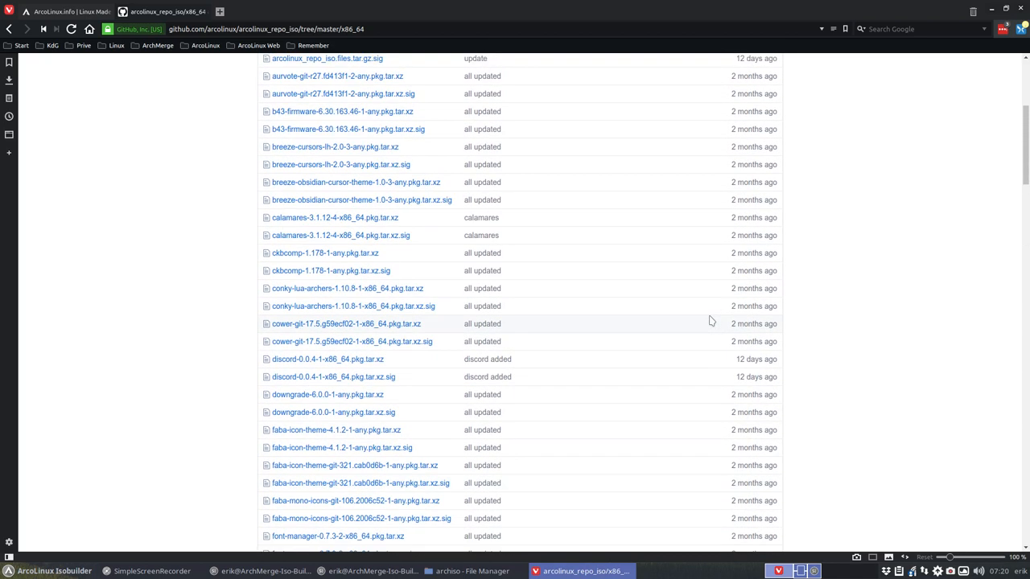
pyautogui.scroll(-3)
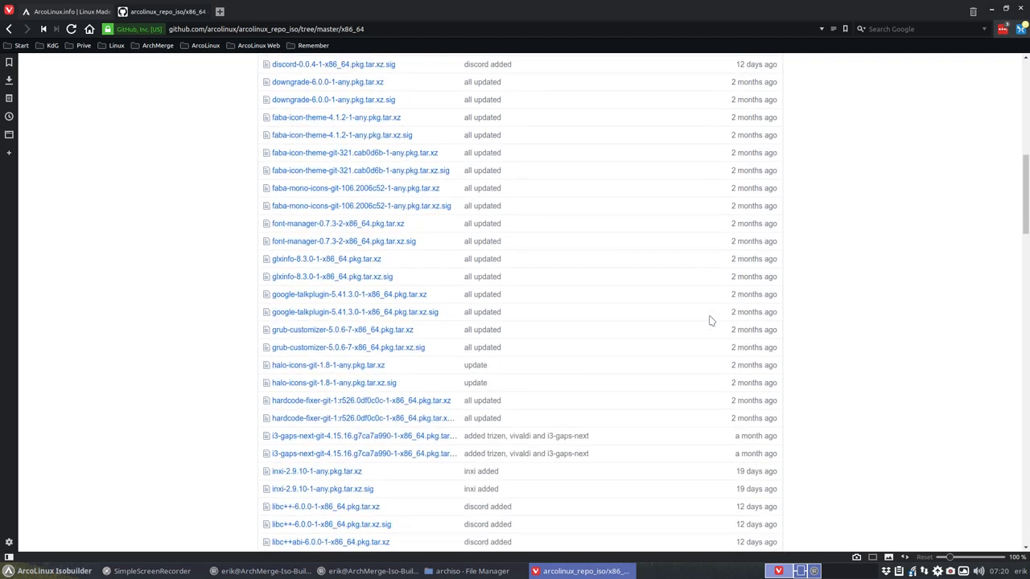
pyautogui.scroll(-3)
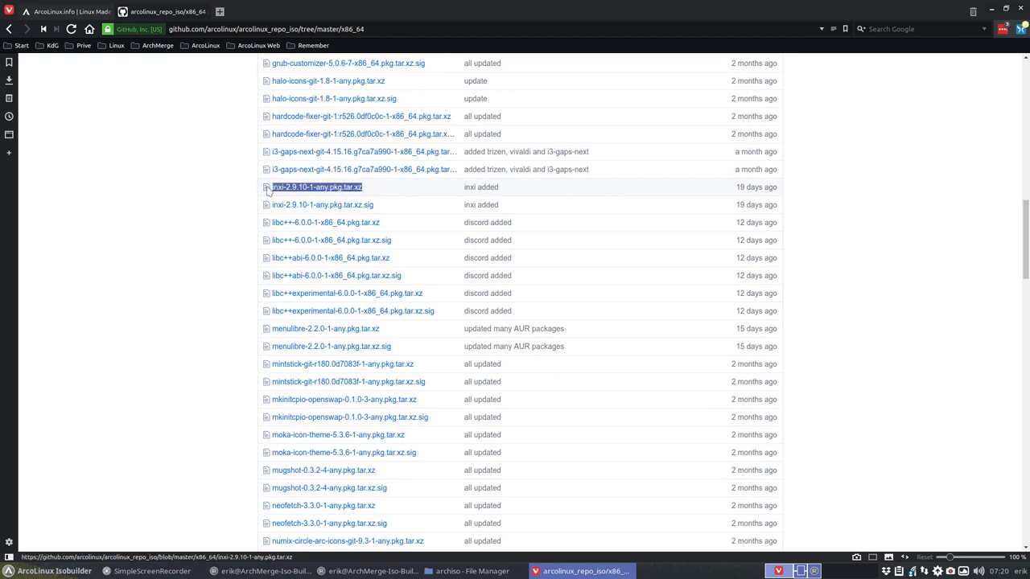
pyautogui.moveTo(390, 204)
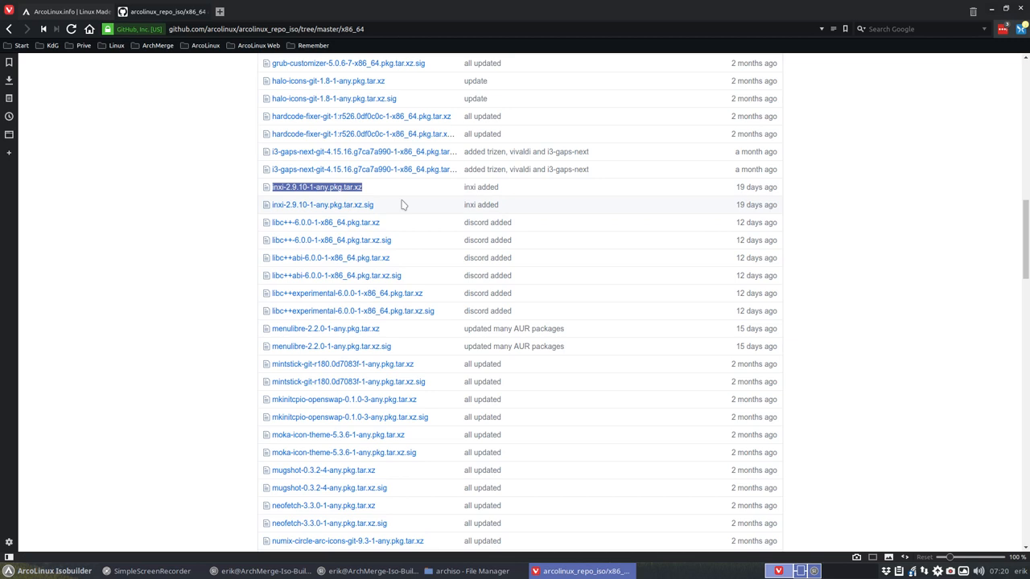
pyautogui.moveTo(325, 204)
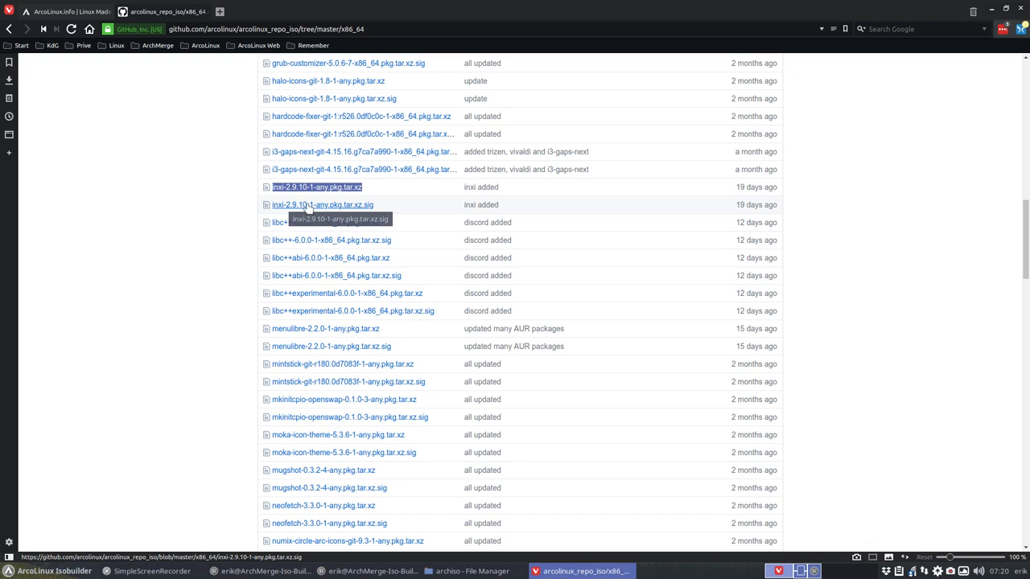
pyautogui.moveTo(219, 12)
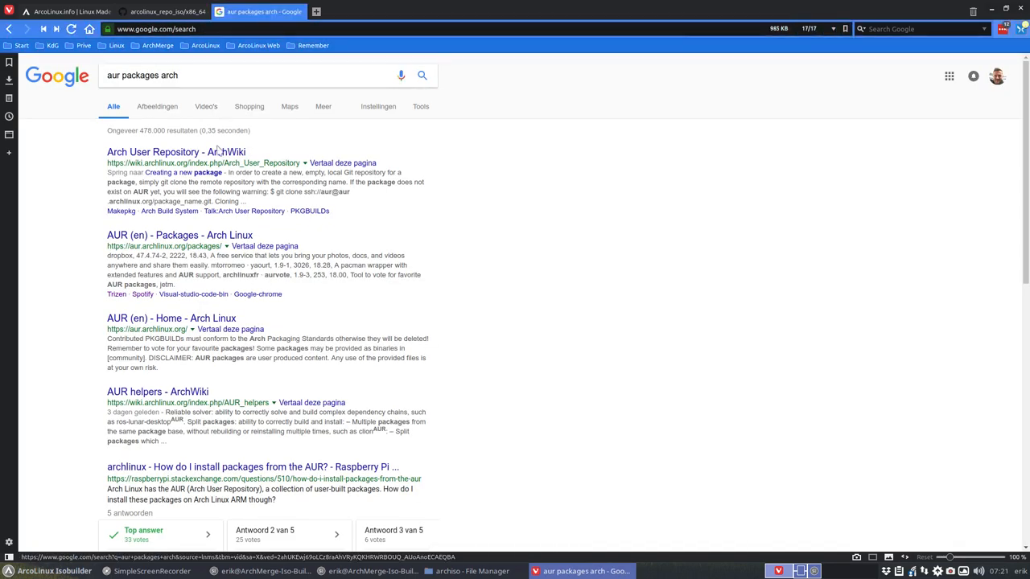
# Follow the 'AUR (en) - Packages' result to reach aur.archlinux.org.
pyautogui.click(175, 151)
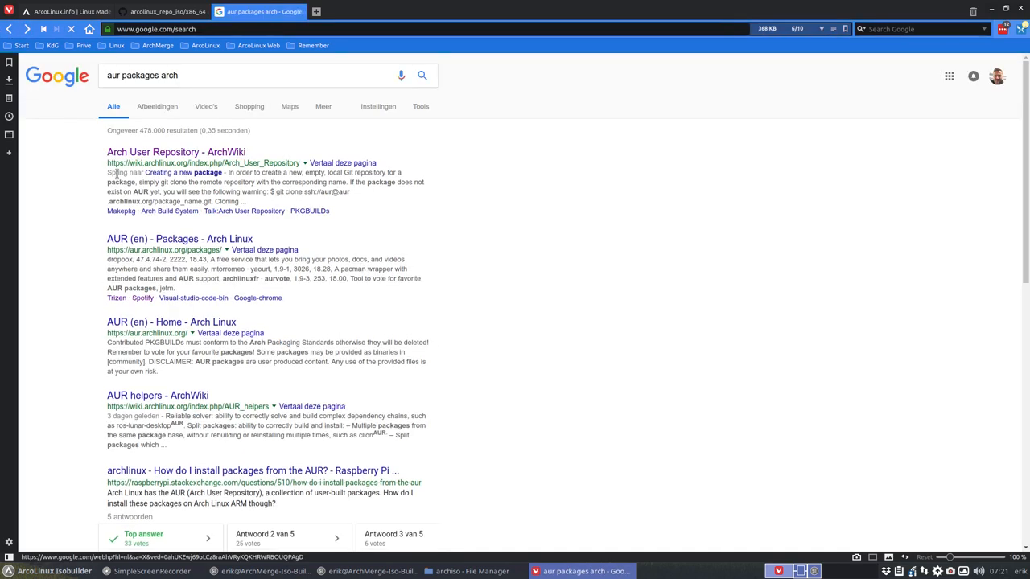
pyautogui.click(180, 238)
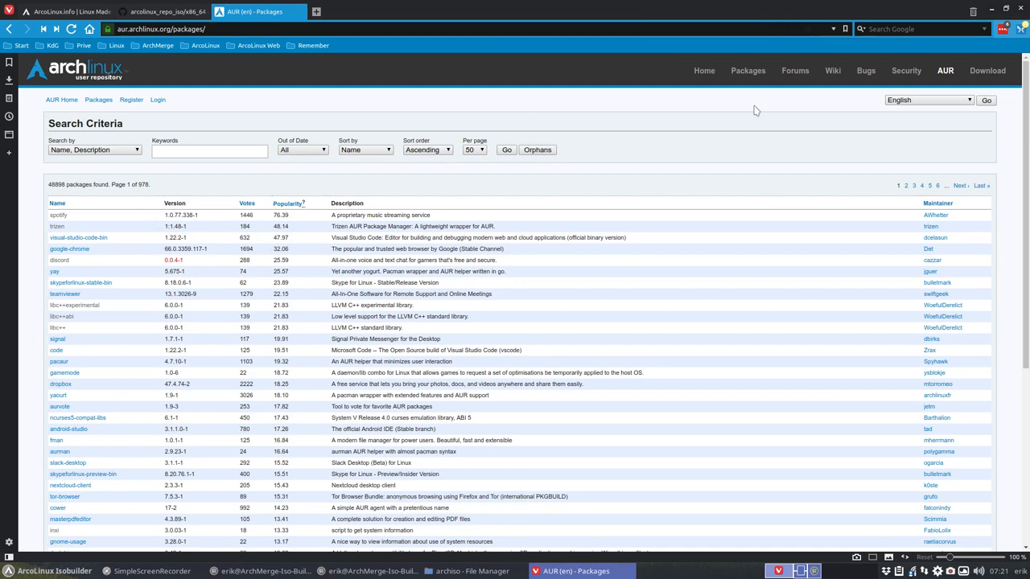
# Search the AUR for 'inxi' and open the inxi 3.0.03-1 package details.
pyautogui.click(952, 70)
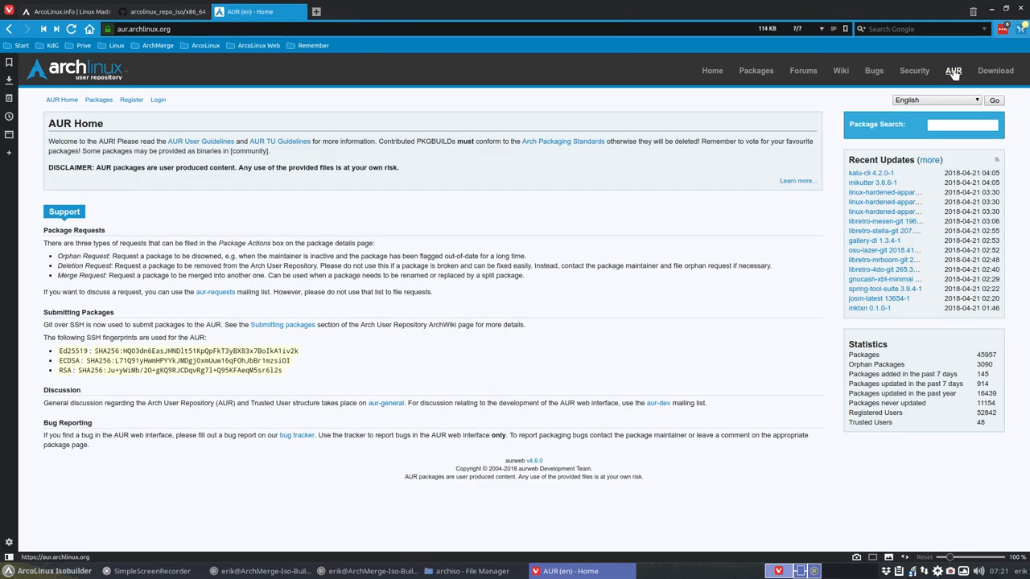
pyautogui.moveTo(953, 71)
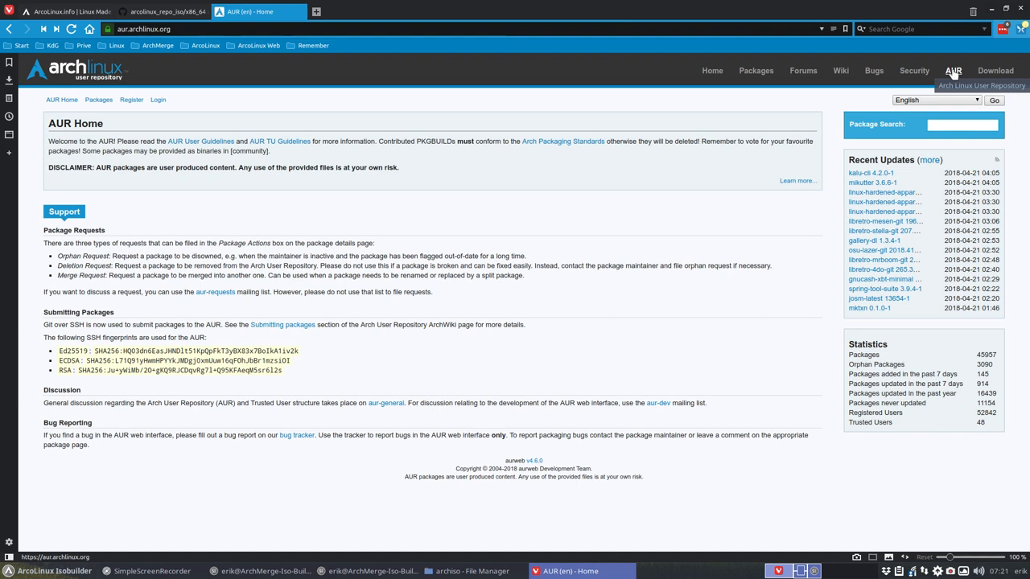
pyautogui.click(962, 123)
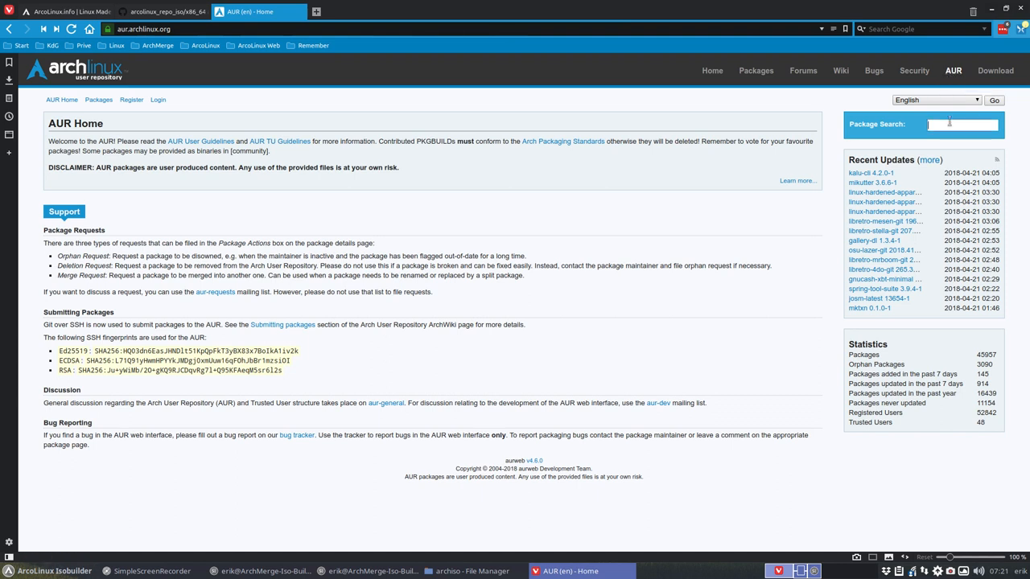
pyautogui.write('inxi')
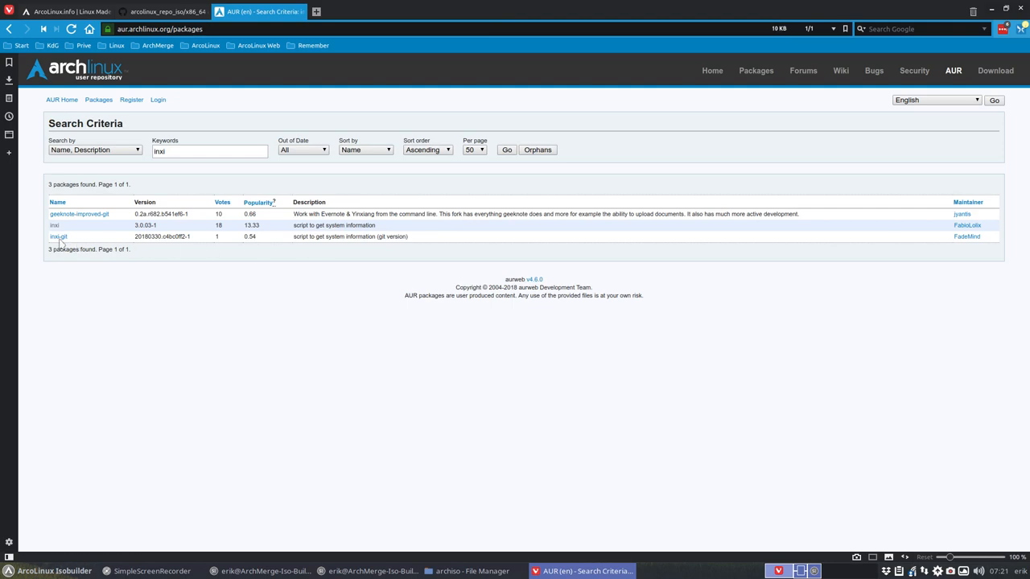
pyautogui.click(54, 225)
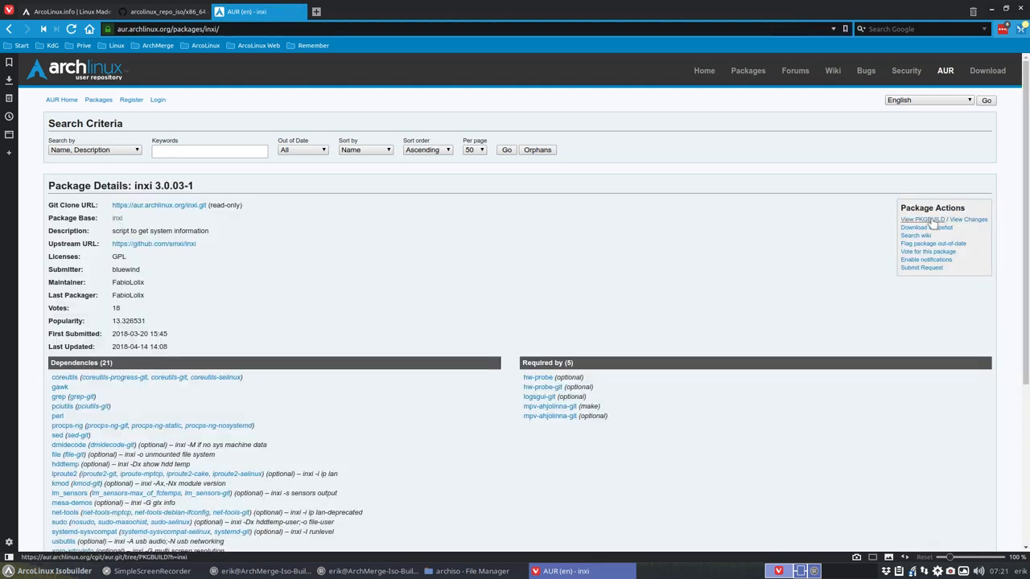
# View the inxi PKGBUILD (version 3.0.03) and return to it after checking the repo's 2.9.10 files.
pyautogui.click(922, 219)
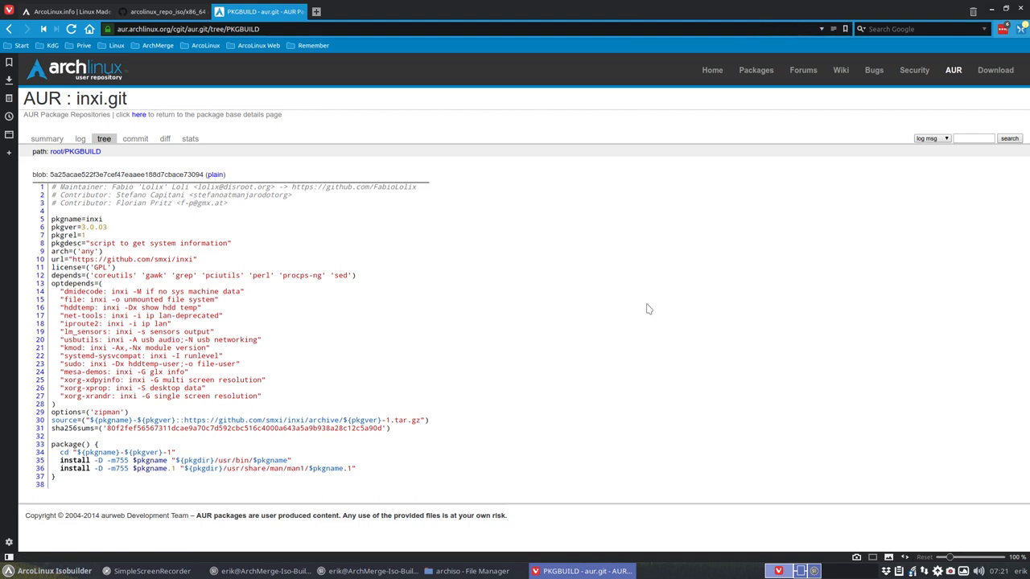
pyautogui.moveTo(441, 274)
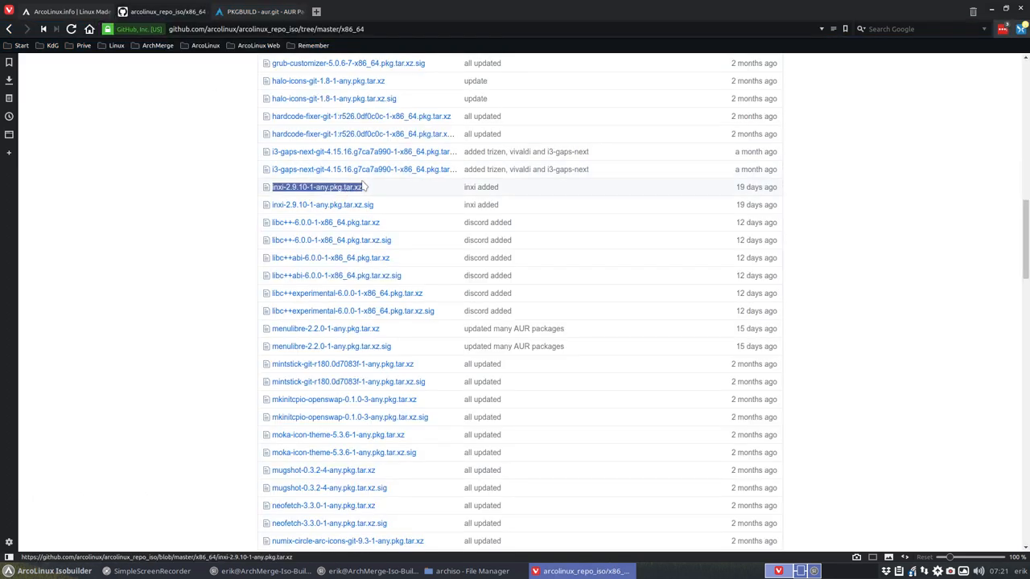
pyautogui.moveTo(379, 189)
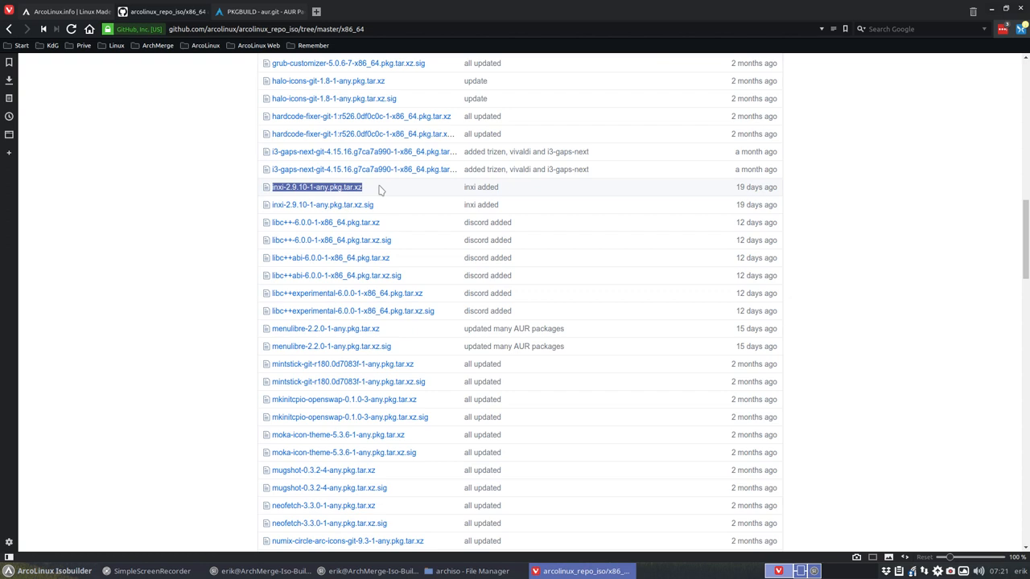
pyautogui.moveTo(384, 204)
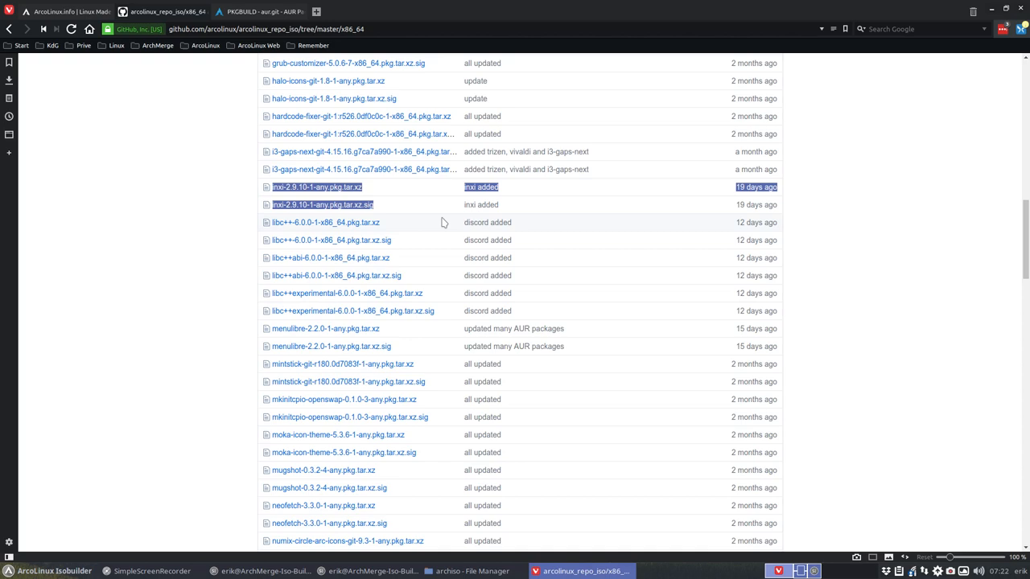
pyautogui.click(258, 11)
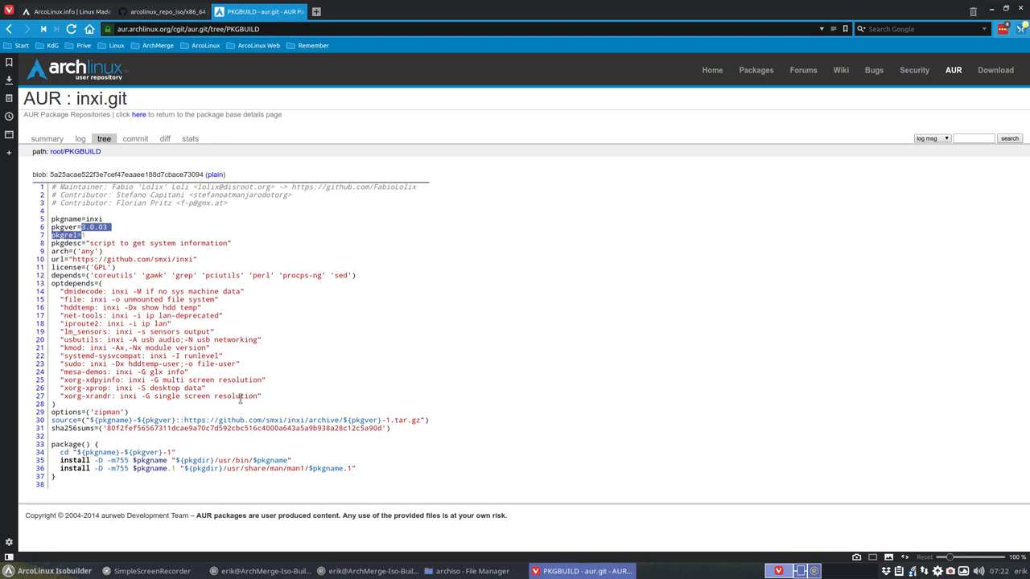
pyautogui.moveTo(292, 405)
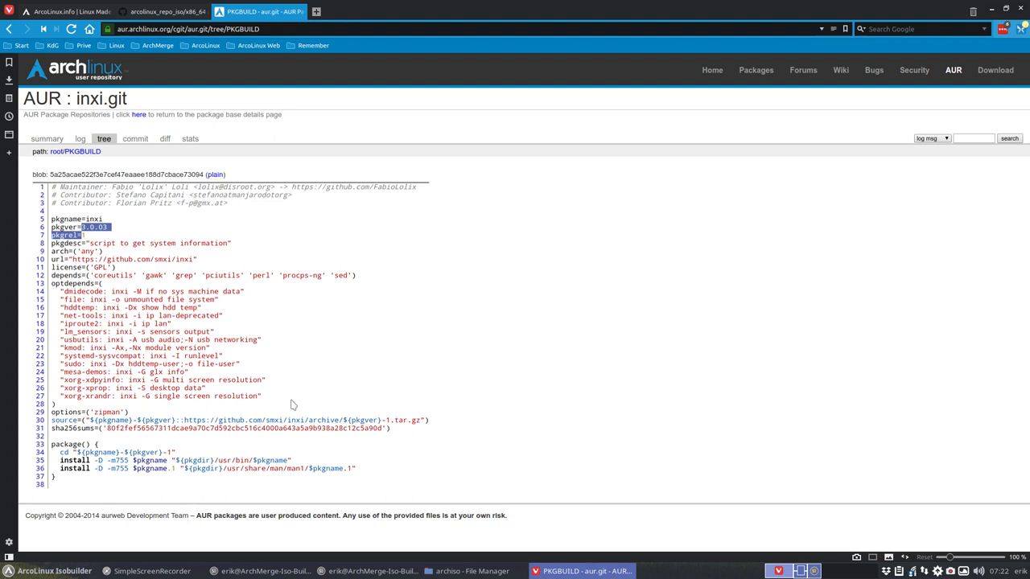
pyautogui.moveTo(95, 217)
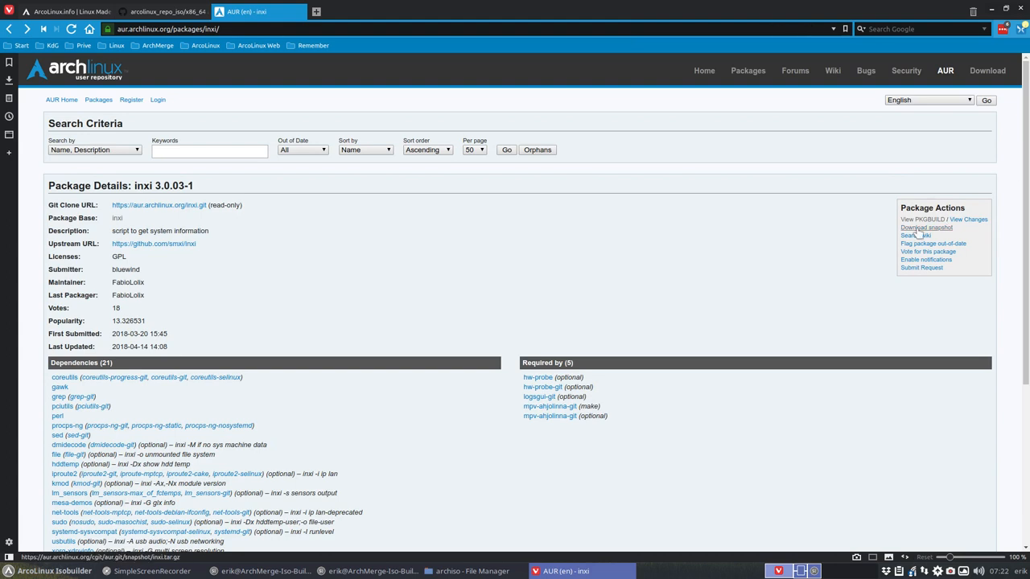
# Download the inxi 3.0.03-1 snapshot from its Package Actions.
pyautogui.click(927, 226)
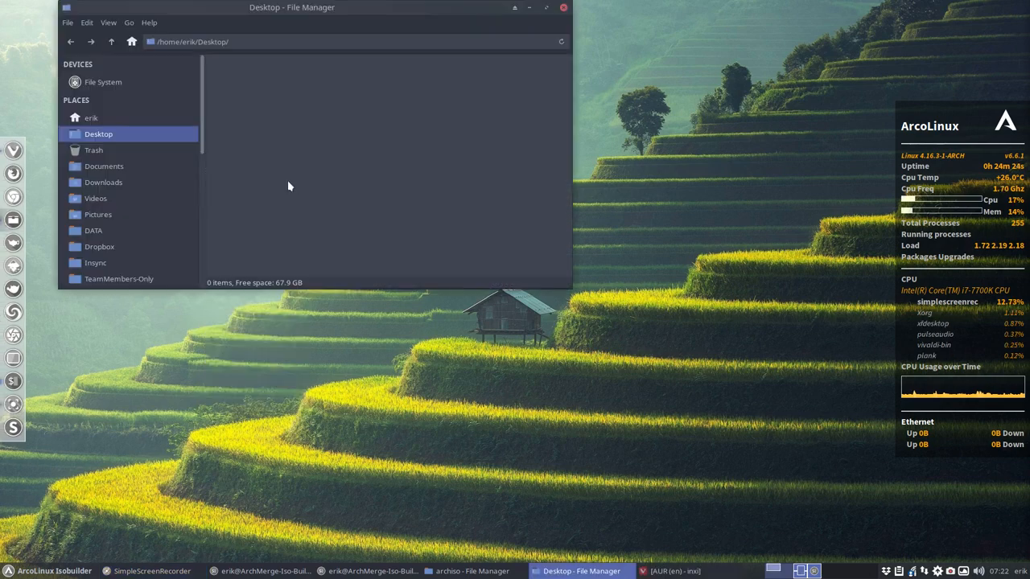
# Extract the downloaded inxi archive in Downloads and copy its PKGBUILD.
pyautogui.click(103, 182)
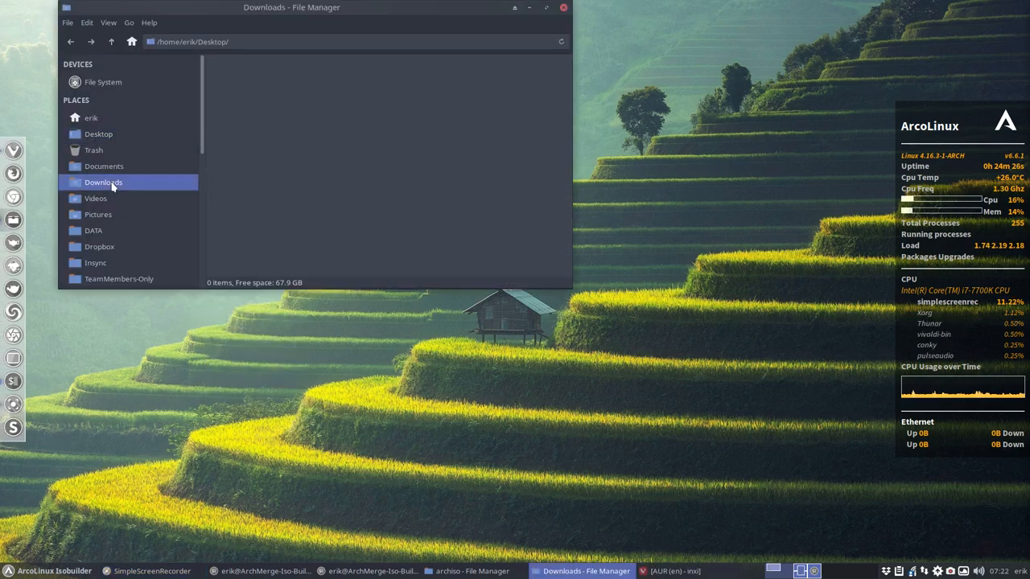
pyautogui.click(103, 182)
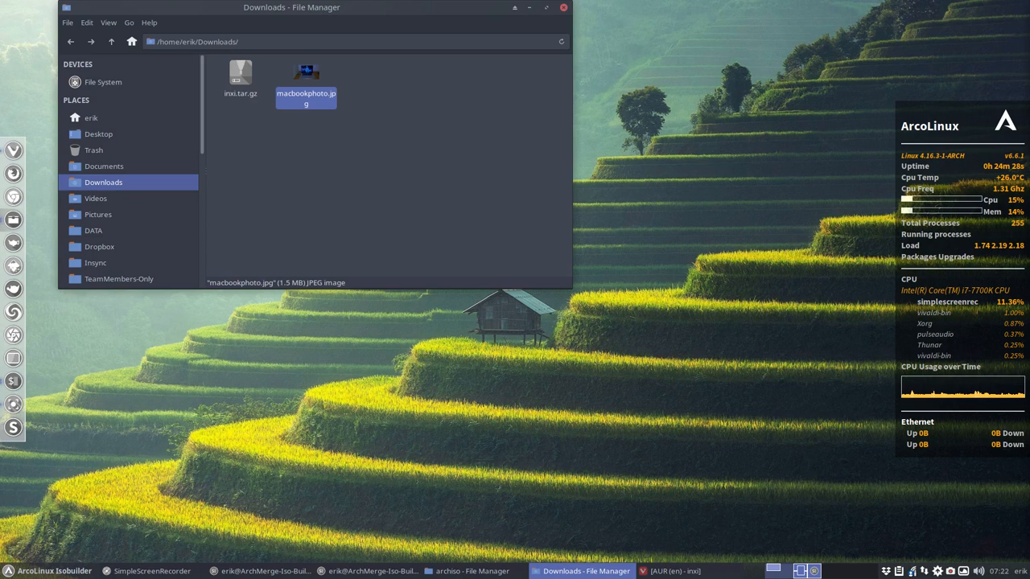
pyautogui.rightClick(241, 72)
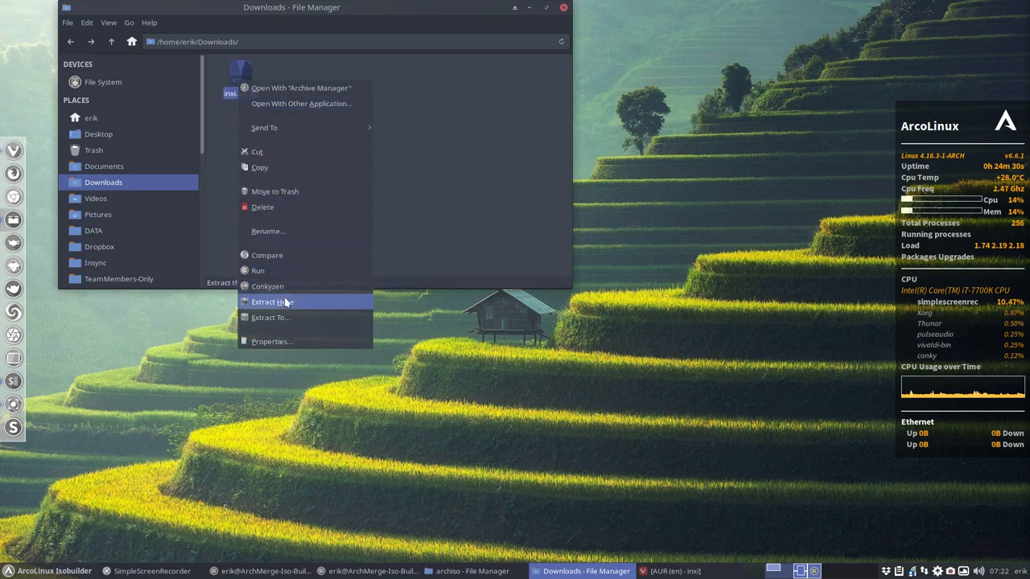
pyautogui.click(272, 300)
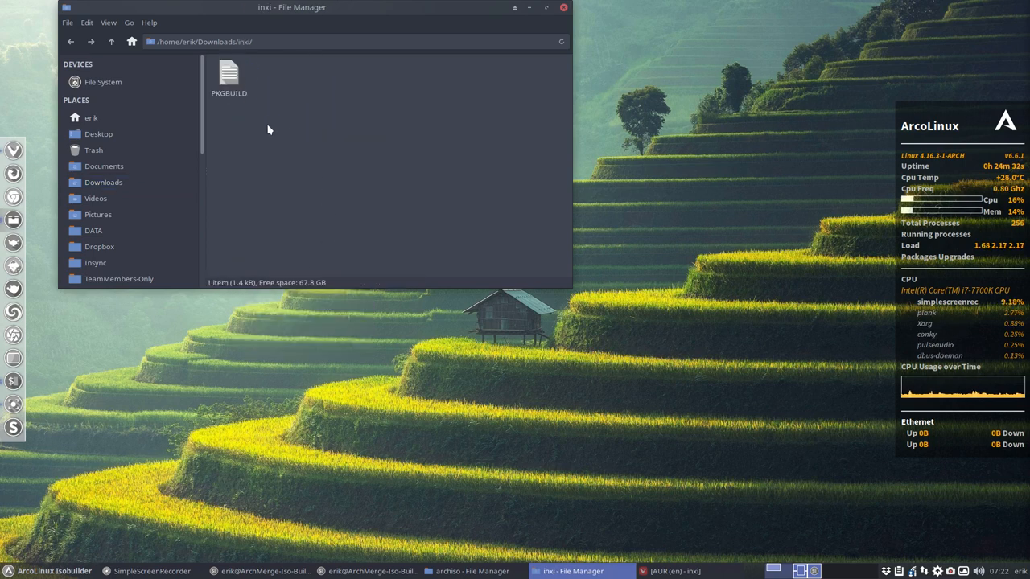
pyautogui.click(229, 77)
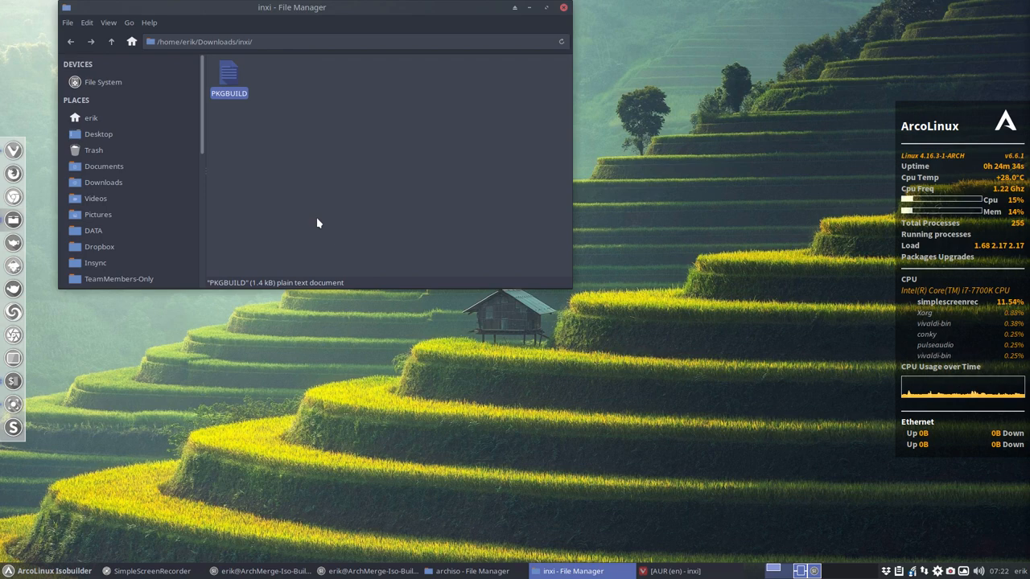
pyautogui.scroll(-3)
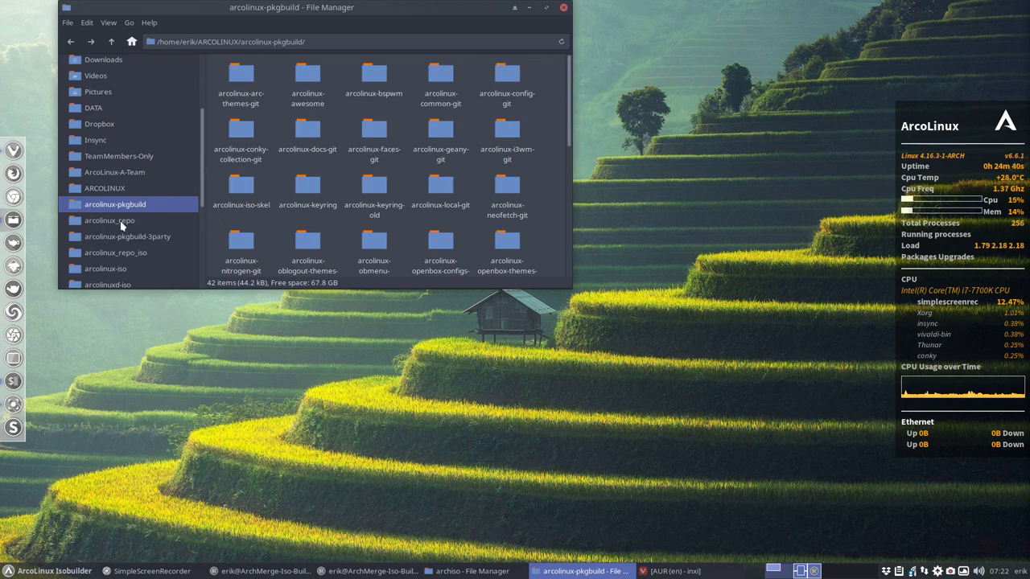
# Paste the PKGBUILD into arcolinux-pkgbuild-3party/inxi, replacing the older one.
pyautogui.click(127, 235)
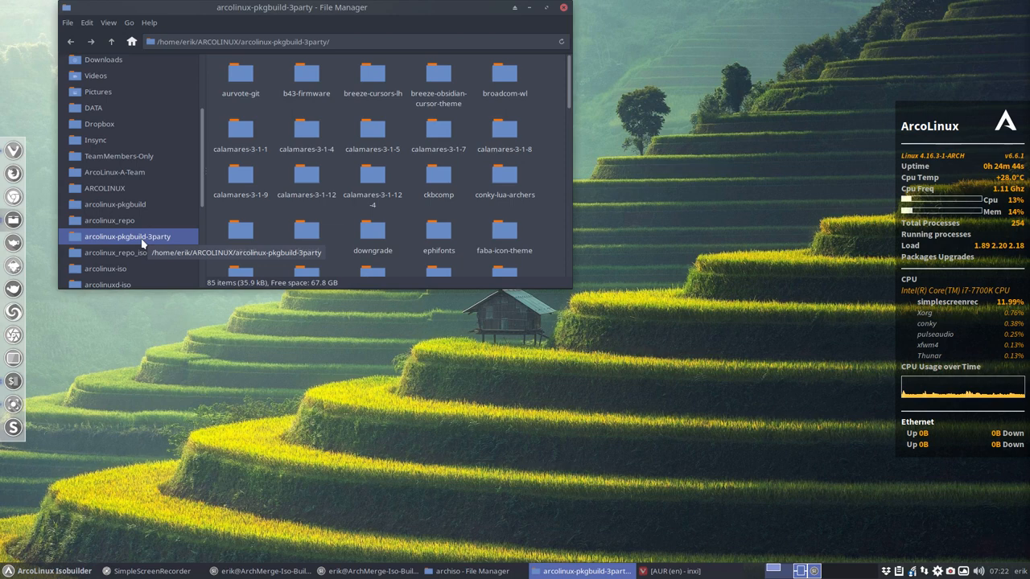
pyautogui.scroll(-3)
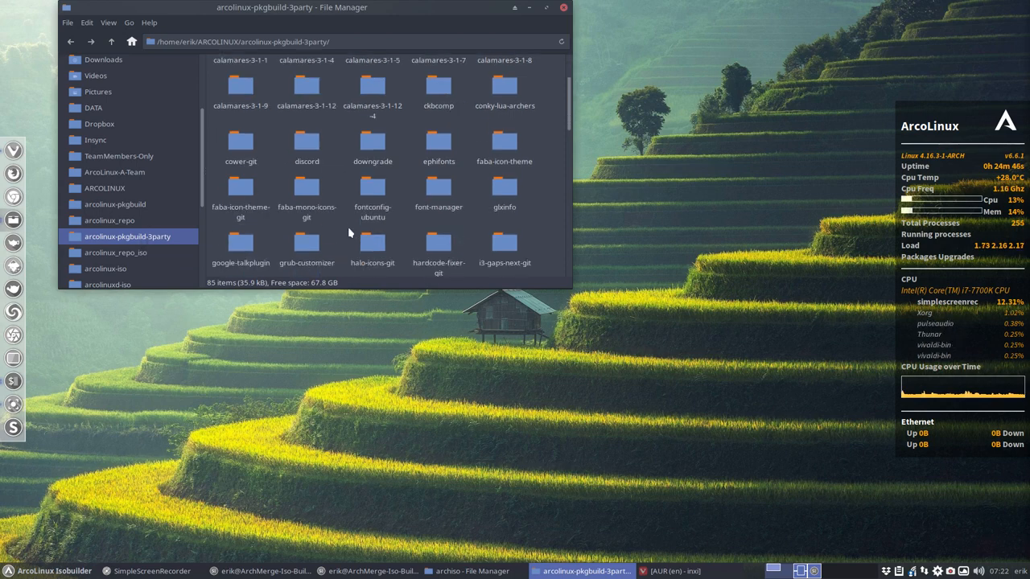
pyautogui.scroll(-3)
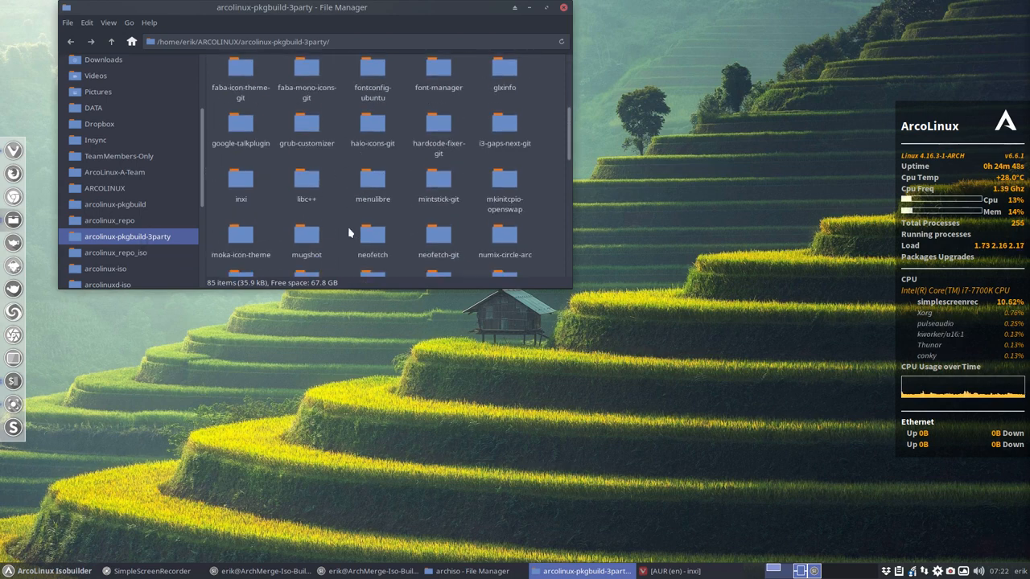
pyautogui.doubleClick(242, 181)
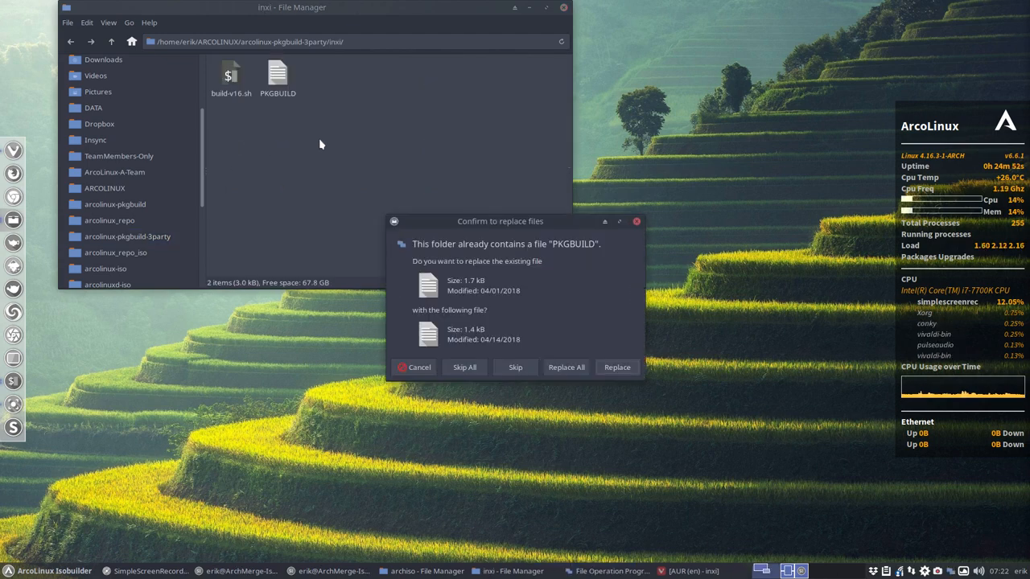
pyautogui.click(618, 367)
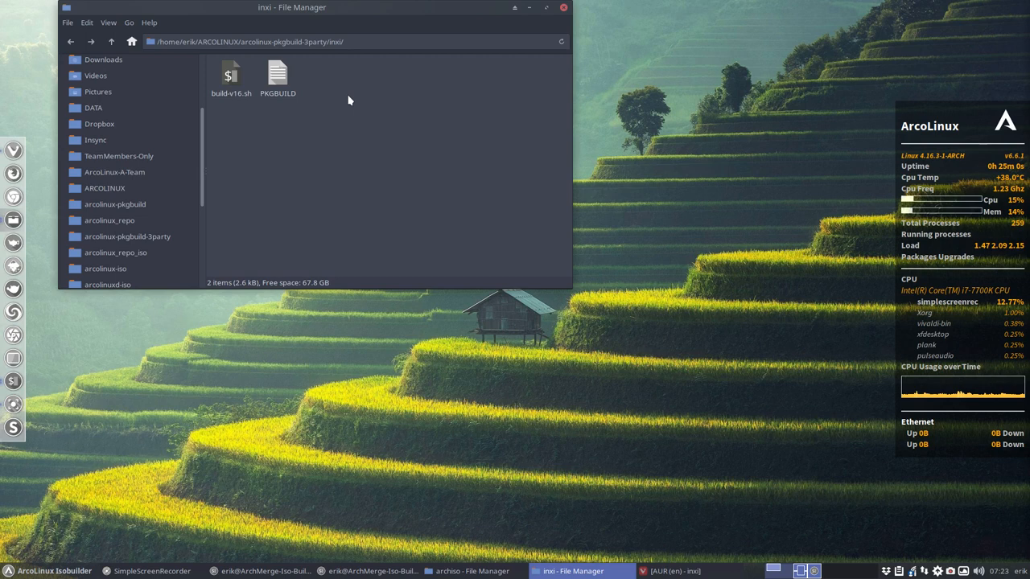
pyautogui.click(232, 77)
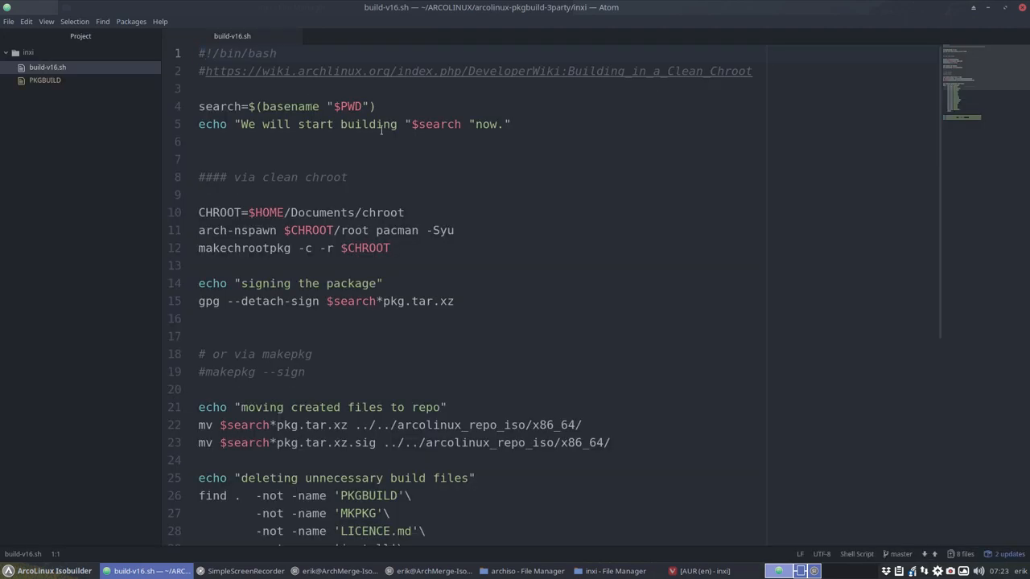
# Review build-v16.sh's CHROOT variable and scroll its signing and move-to-repo sections.
pyautogui.click(222, 213)
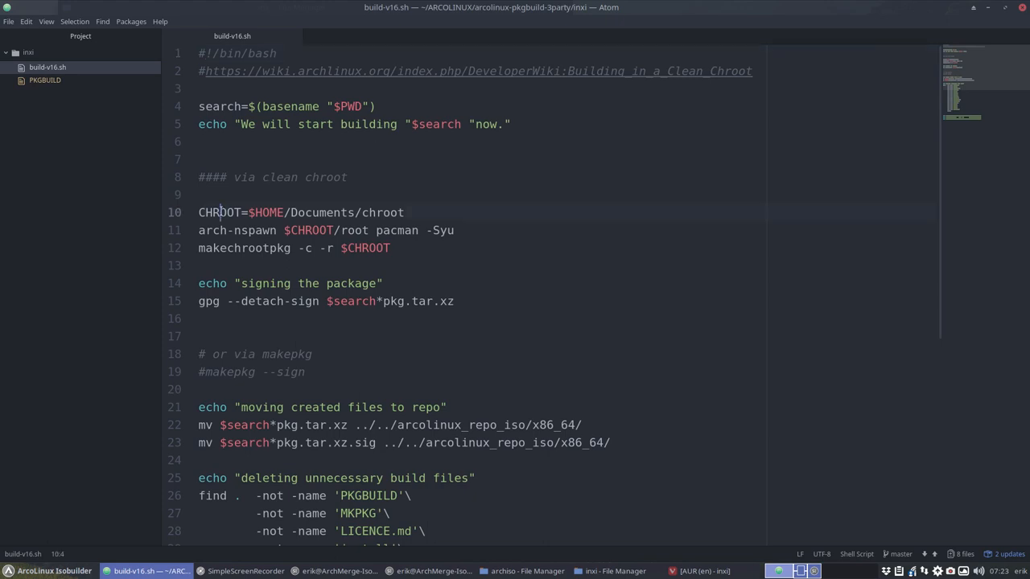
pyautogui.doubleClick(219, 213)
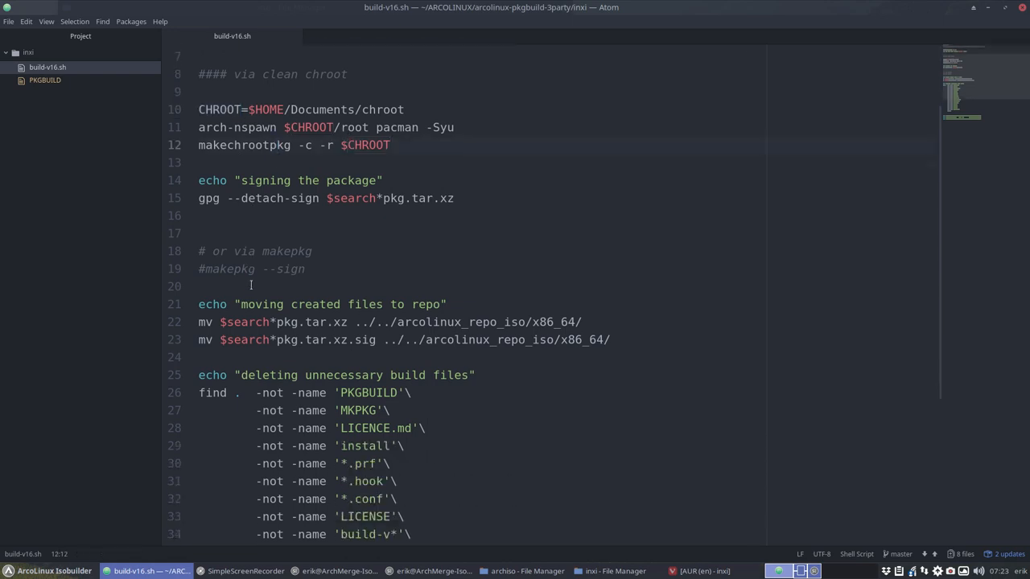
pyautogui.click(440, 198)
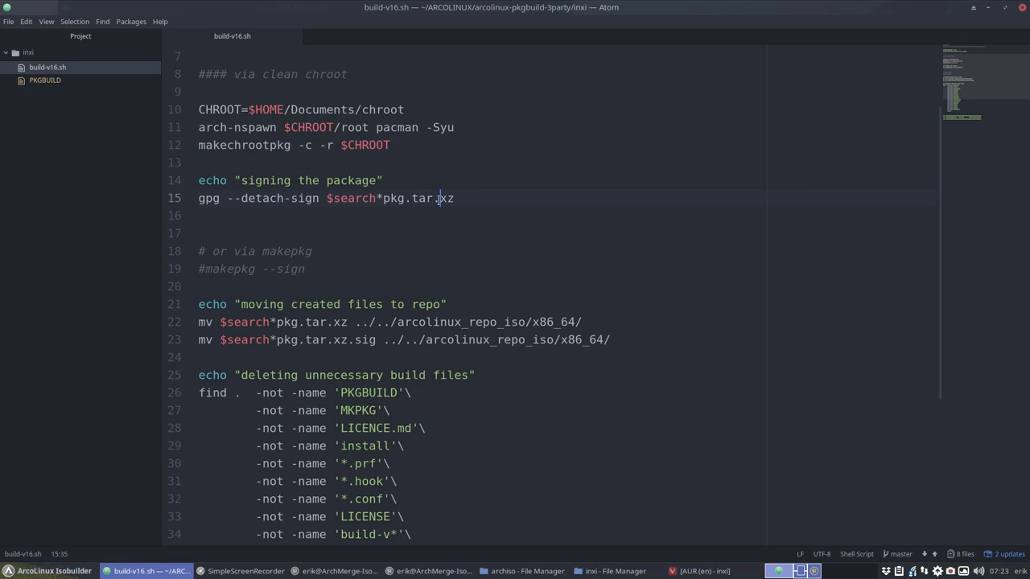
pyautogui.scroll(-3)
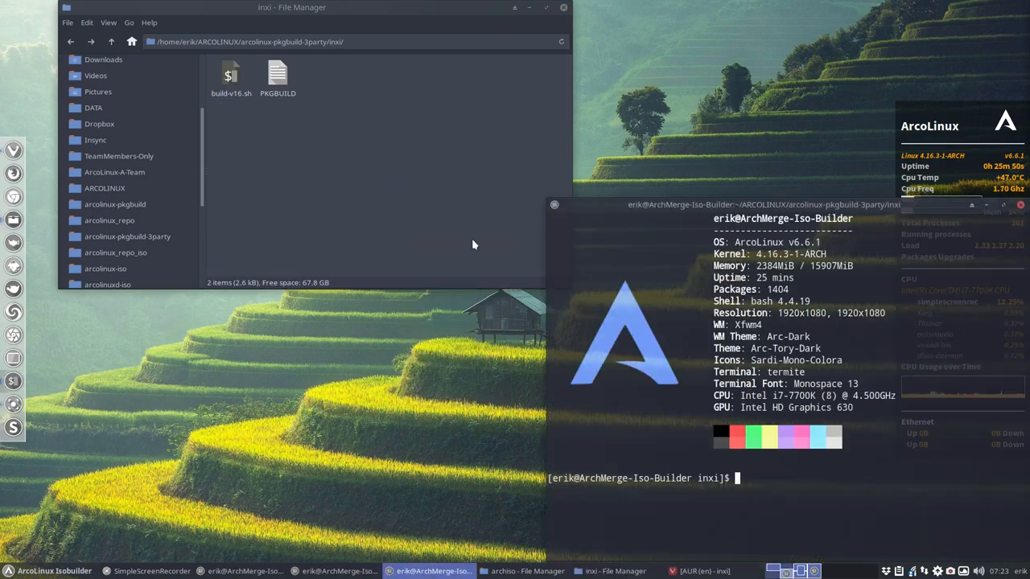
# Run ./build-v16.sh until inxi 3.0.03-1 builds and reports 'build done'.
pyautogui.write('./build-v16.sh')
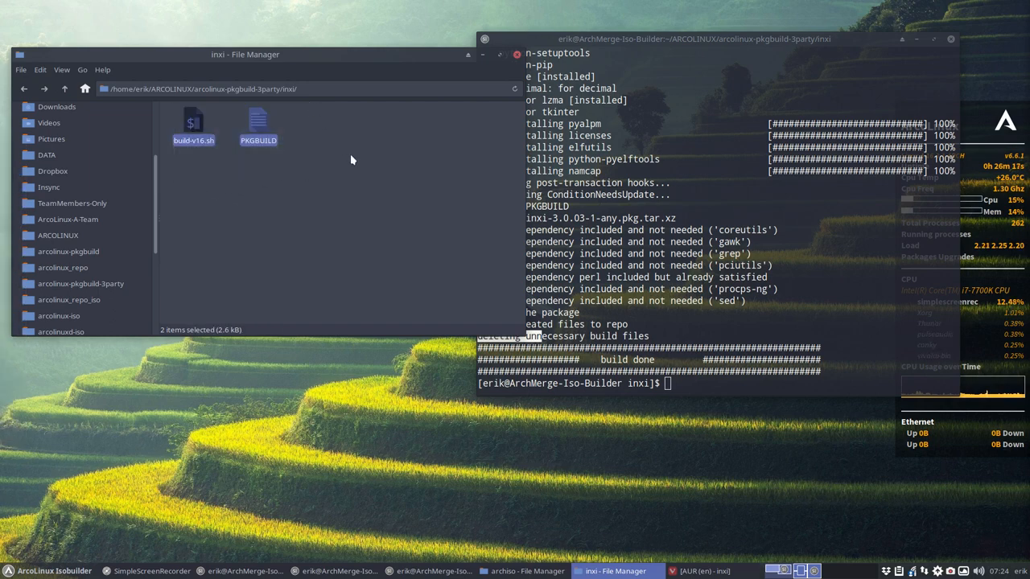
pyautogui.click(65, 89)
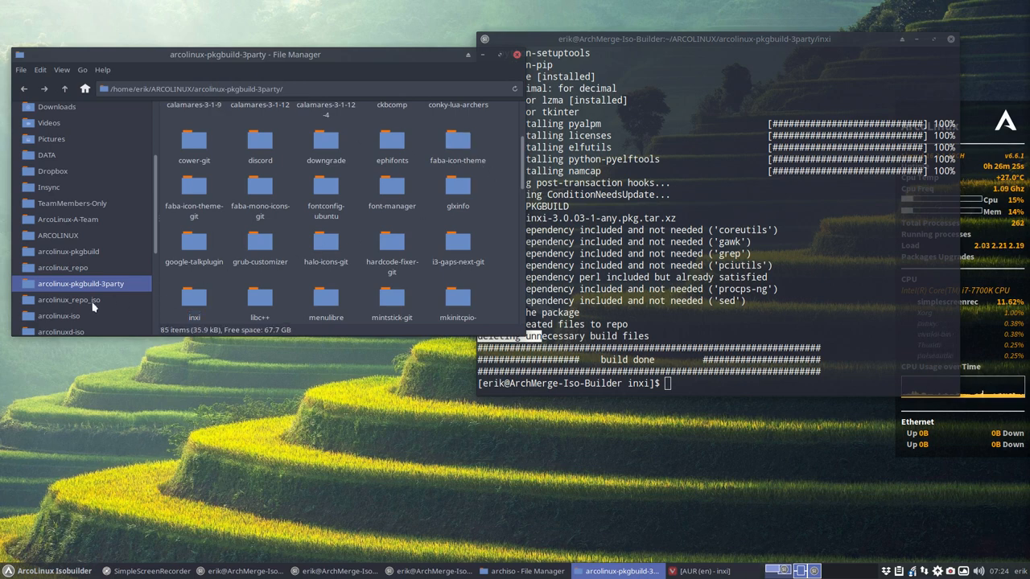
# In arcolinux_repo_iso/x86_64, confirm the inxi 3.0.03-1 package and .sig beside the 2.9.10 files and check the date.
pyautogui.click(68, 299)
pyautogui.write('inxi')
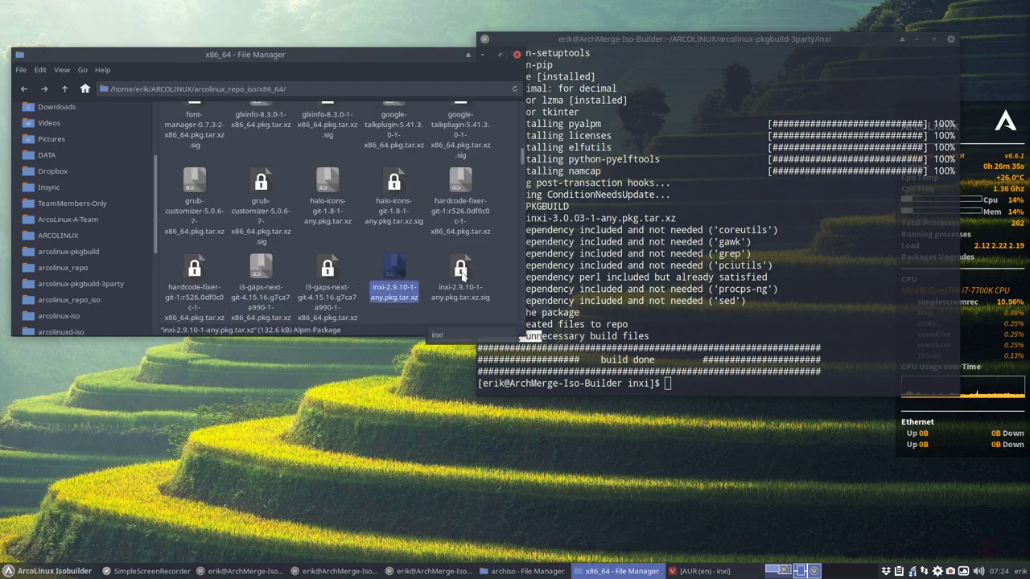
pyautogui.scroll(-3)
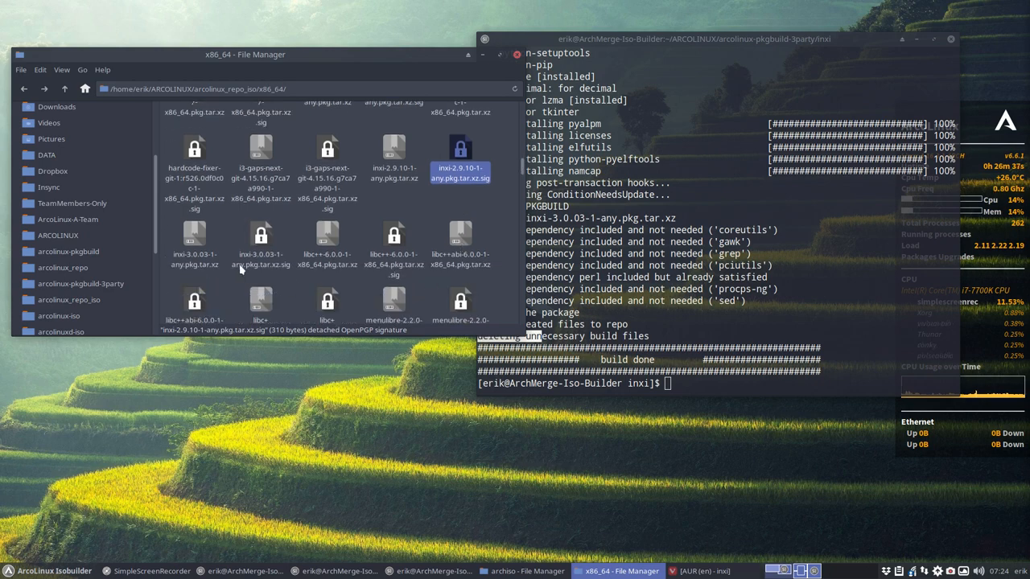
pyautogui.click(261, 241)
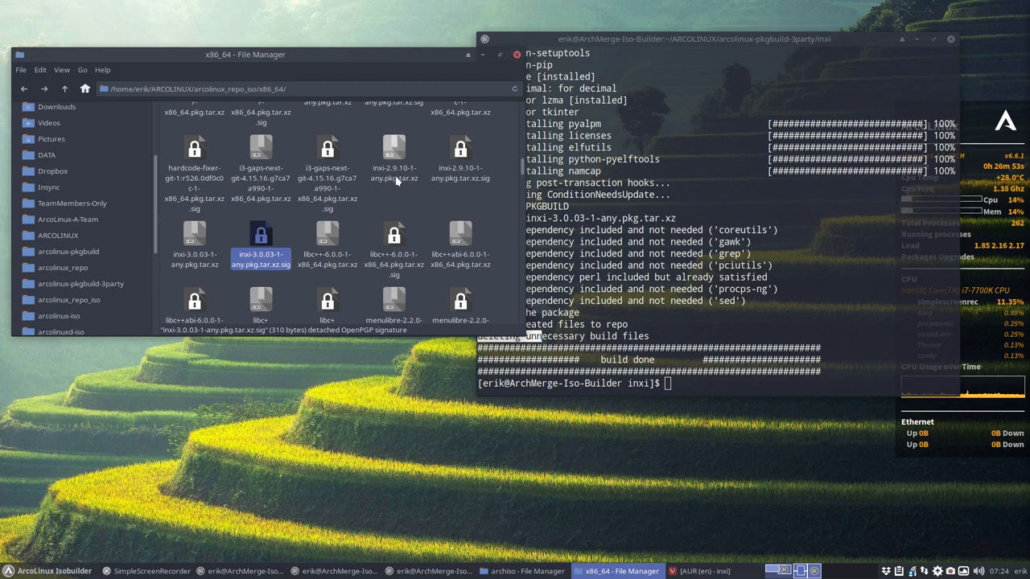
pyautogui.click(392, 148)
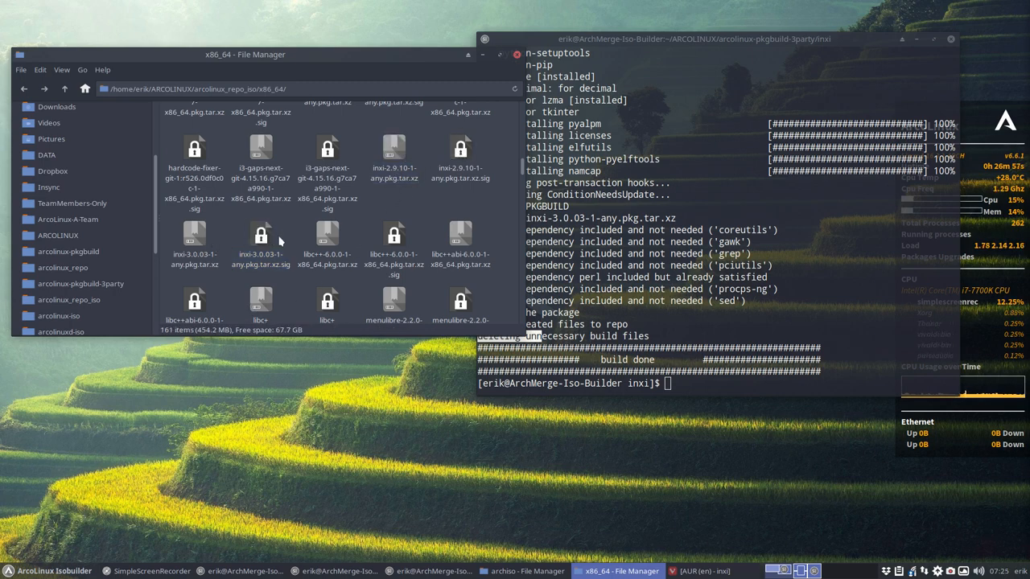
pyautogui.click(261, 241)
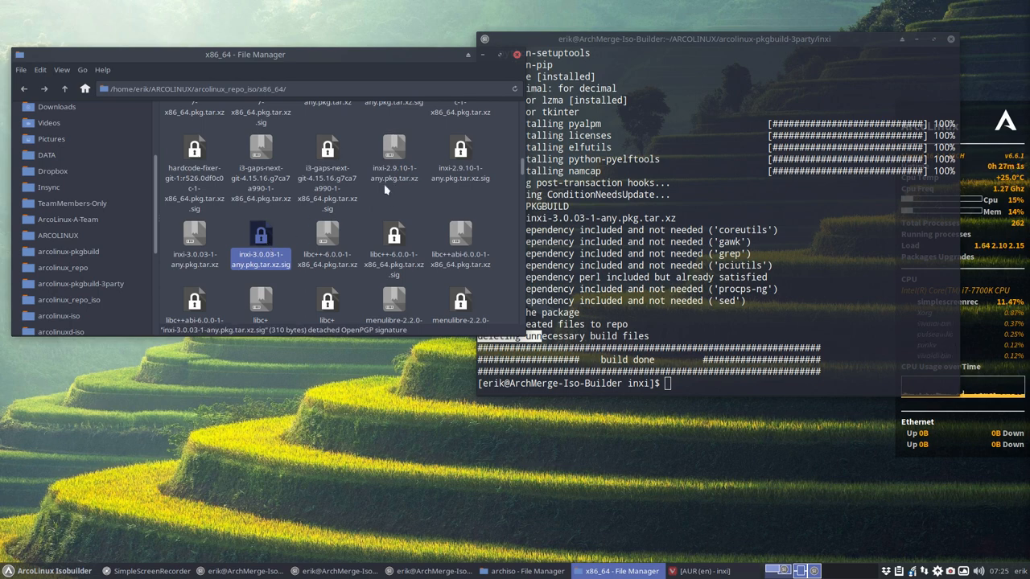
pyautogui.moveTo(373, 187)
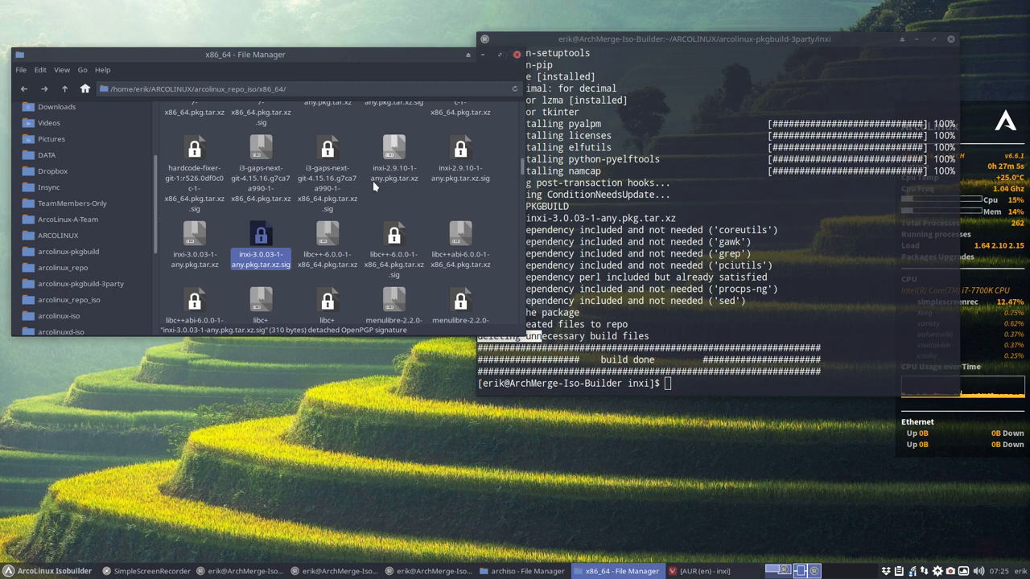
pyautogui.click(193, 241)
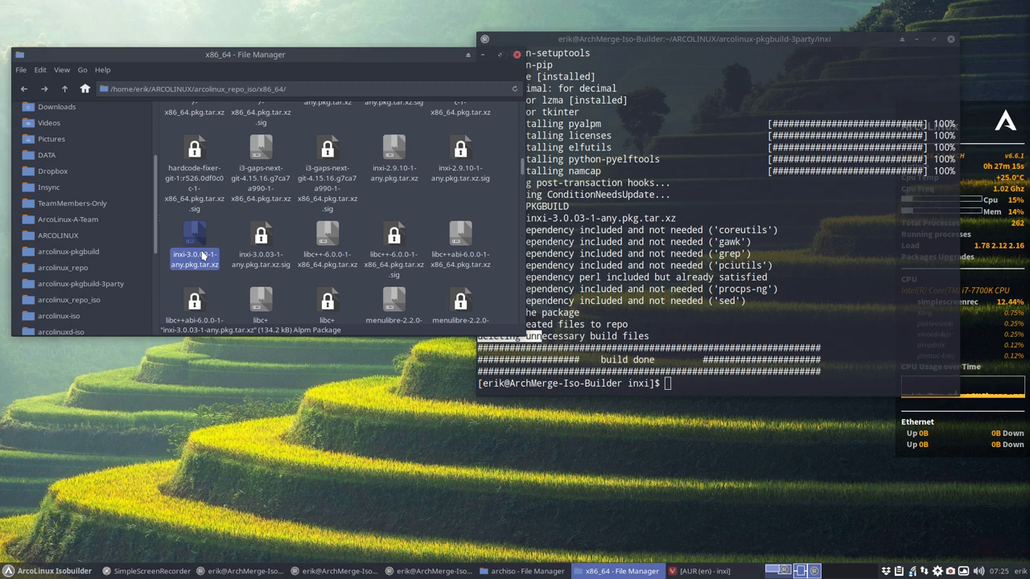
pyautogui.click(1000, 569)
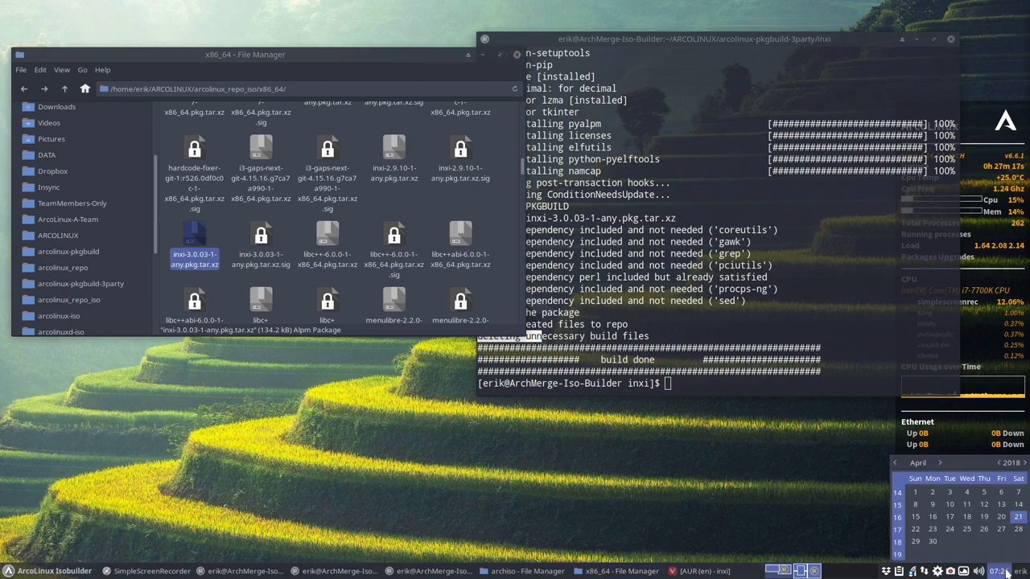